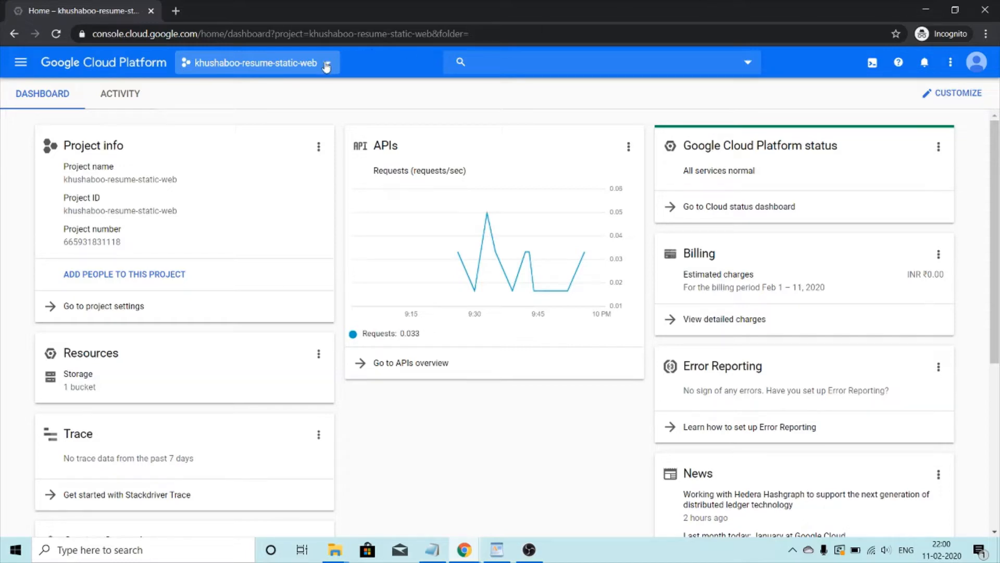
Show all projects and folders in the project picker, keeping olivetech.io as the organization.
{"action": "left_click", "coordinate": [258, 63]}
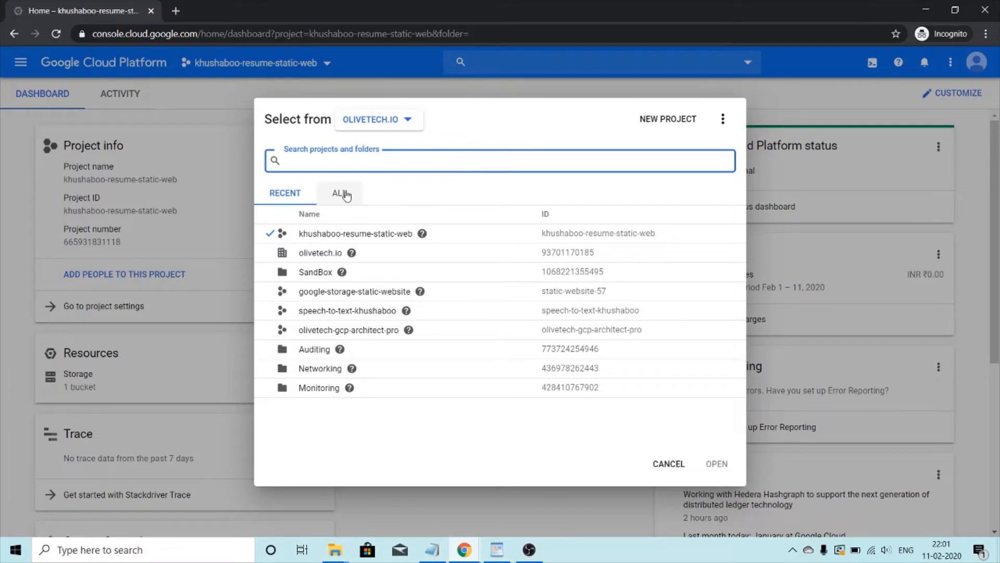
{"action": "left_click", "coordinate": [338, 193]}
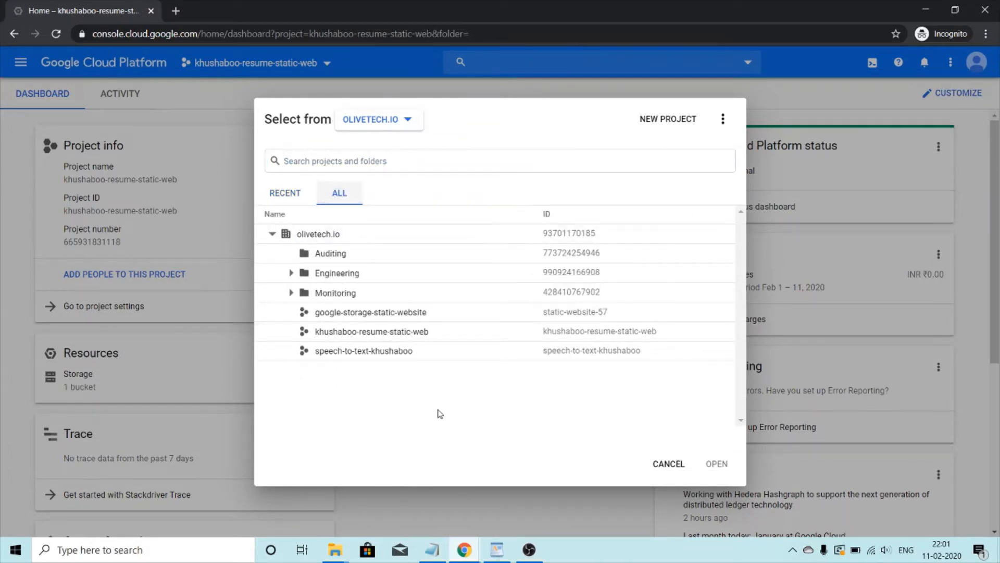
{"action": "left_click", "coordinate": [378, 119]}
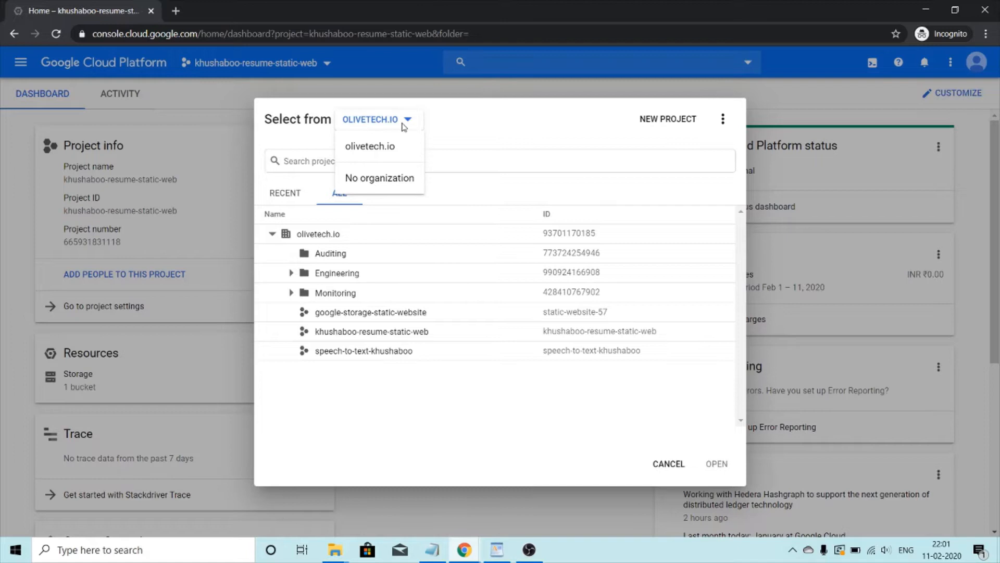
{"action": "mouse_move", "coordinate": [415, 125]}
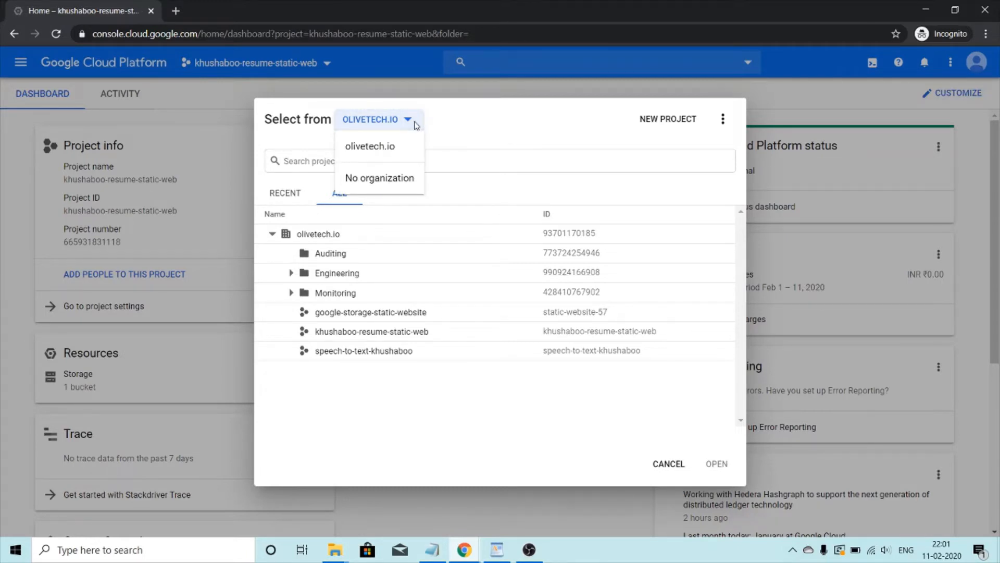
{"action": "mouse_move", "coordinate": [370, 145]}
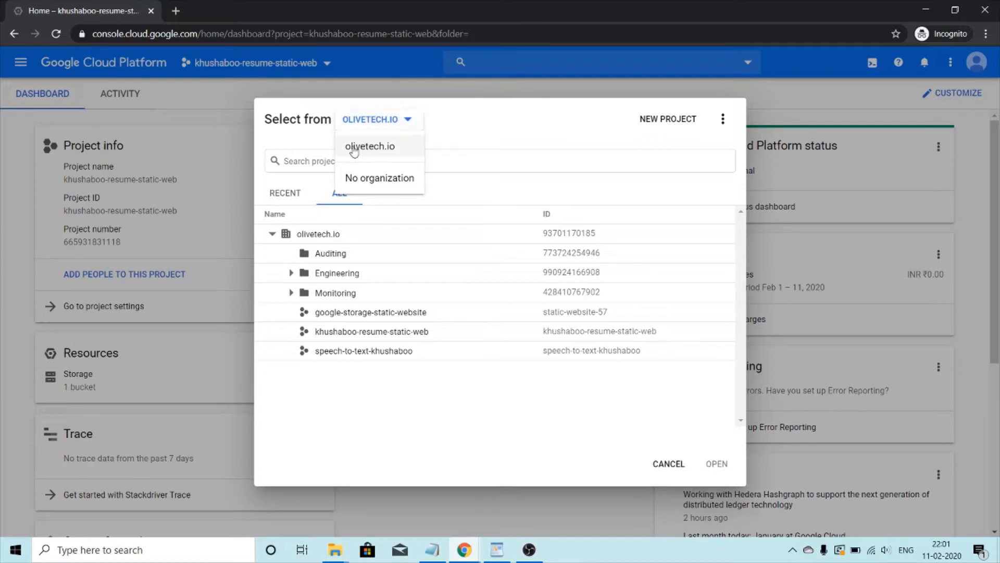
{"action": "mouse_move", "coordinate": [380, 179]}
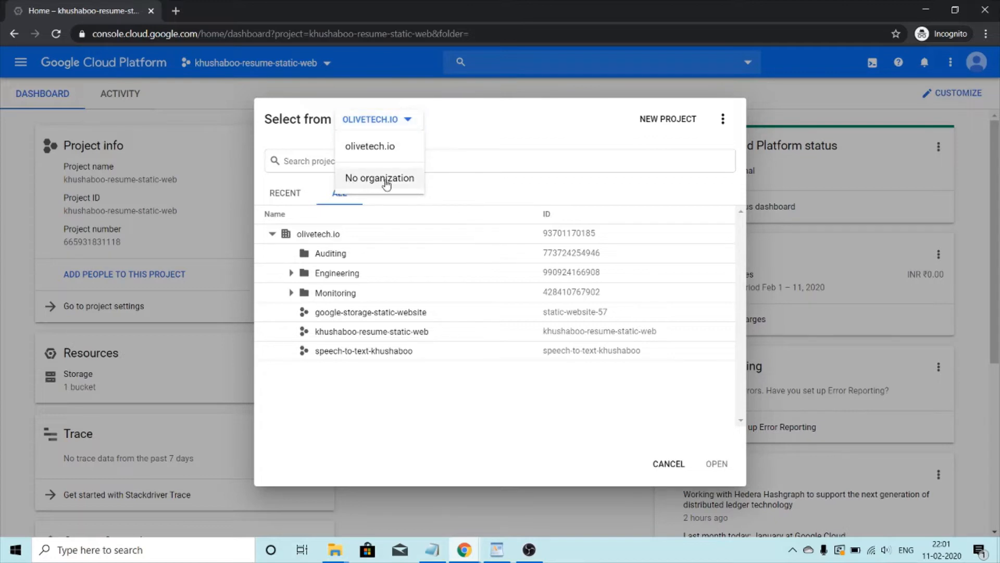
{"action": "mouse_move", "coordinate": [288, 239]}
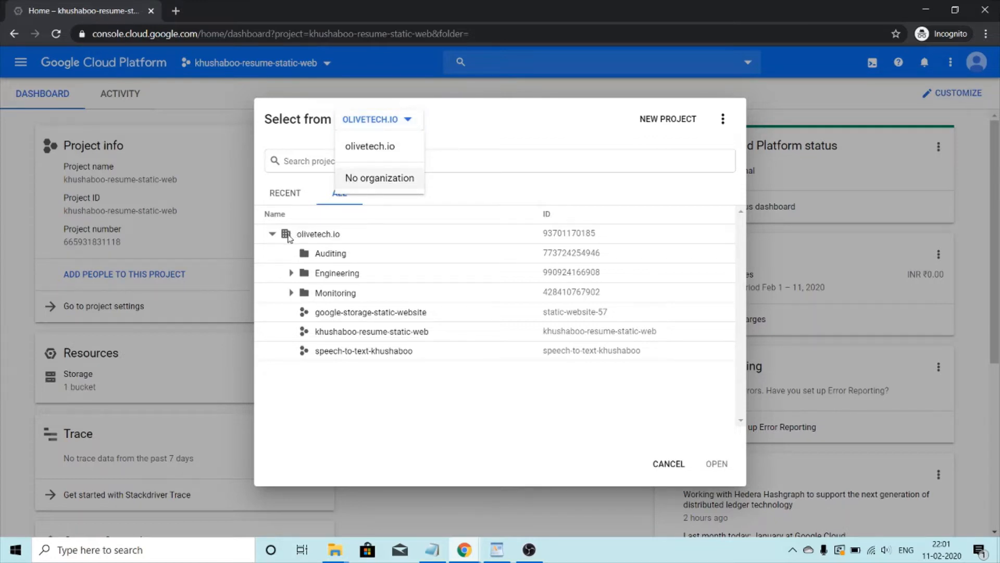
{"action": "left_click", "coordinate": [378, 119]}
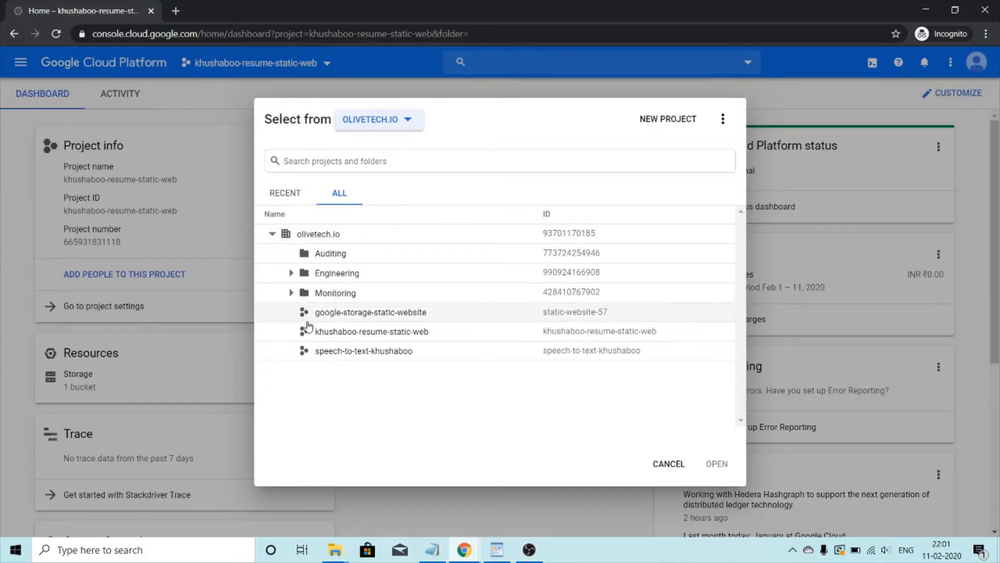
{"action": "mouse_move", "coordinate": [323, 292]}
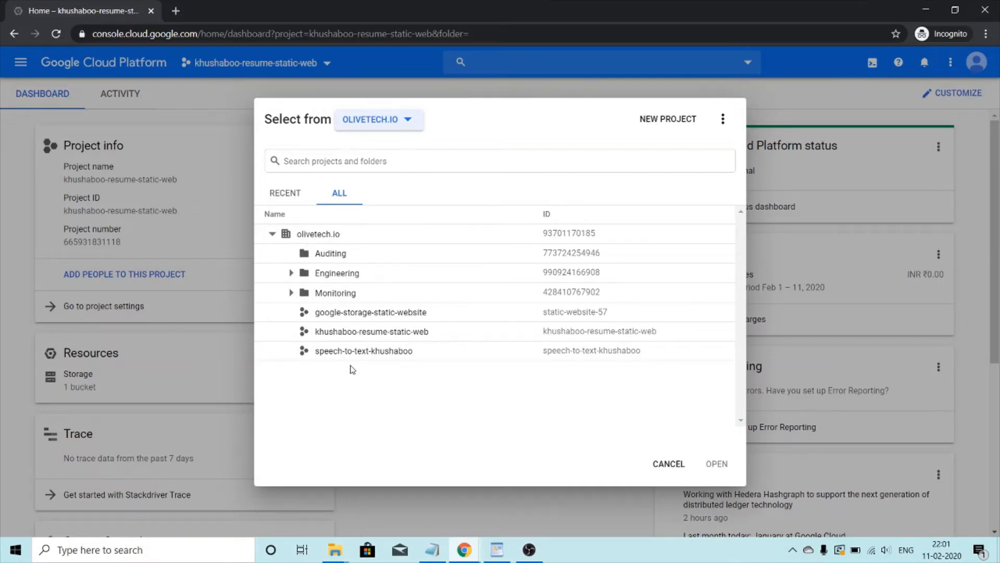
{"action": "mouse_move", "coordinate": [675, 135]}
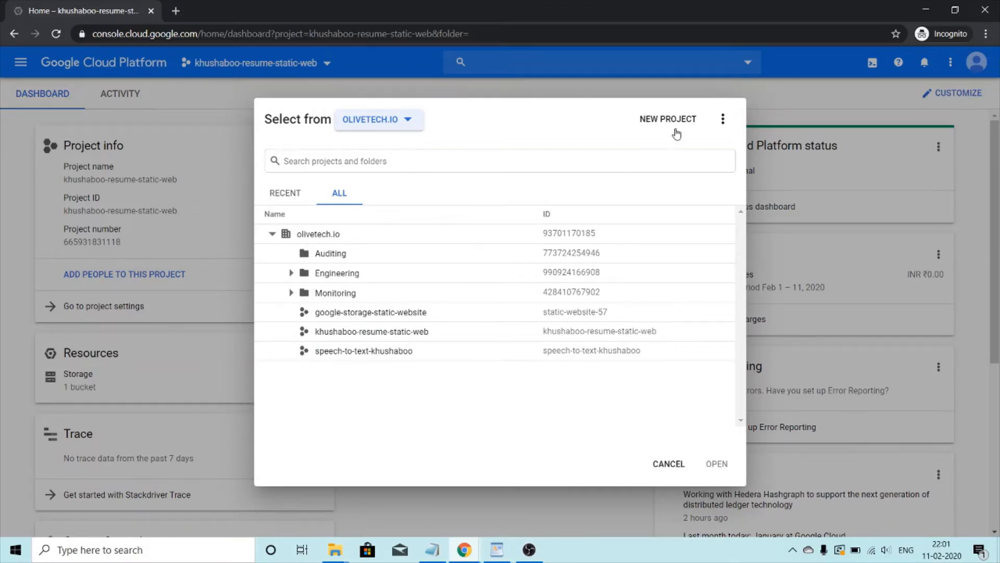
Start a new project named demo-project-2020 under olivetech.io.
{"action": "left_click", "coordinate": [667, 118]}
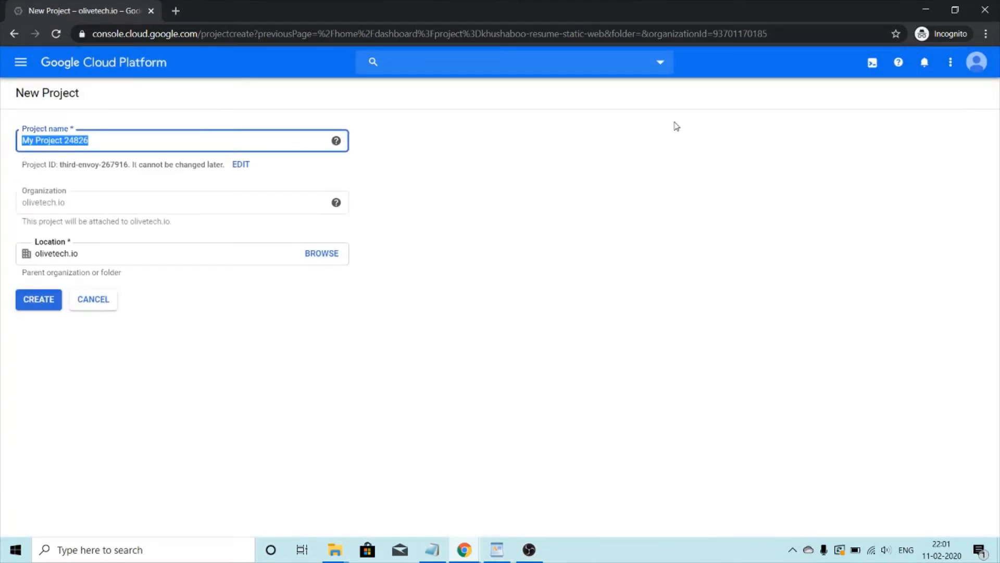
{"action": "type", "text": "demo-pr"}
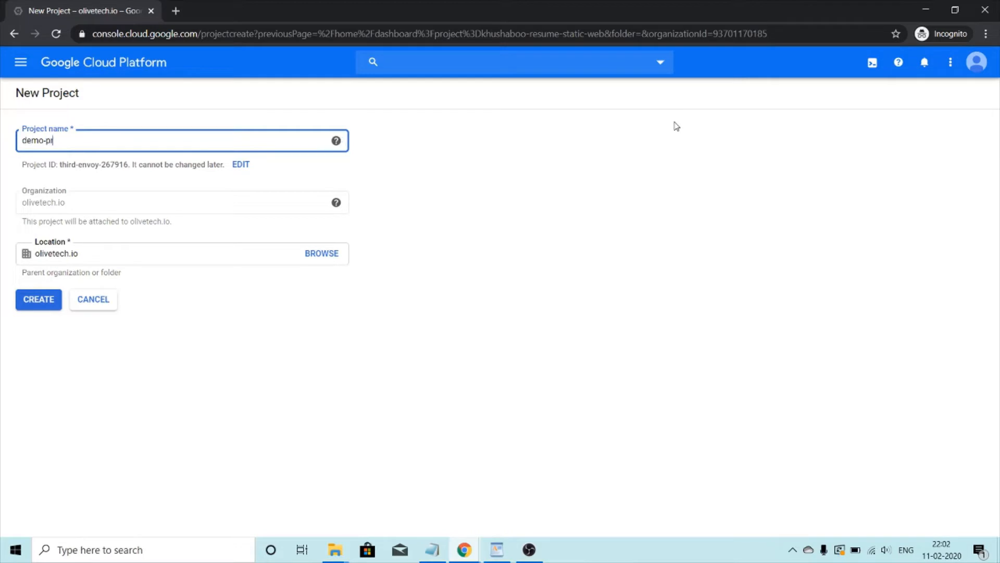
{"action": "type", "text": "oject-"}
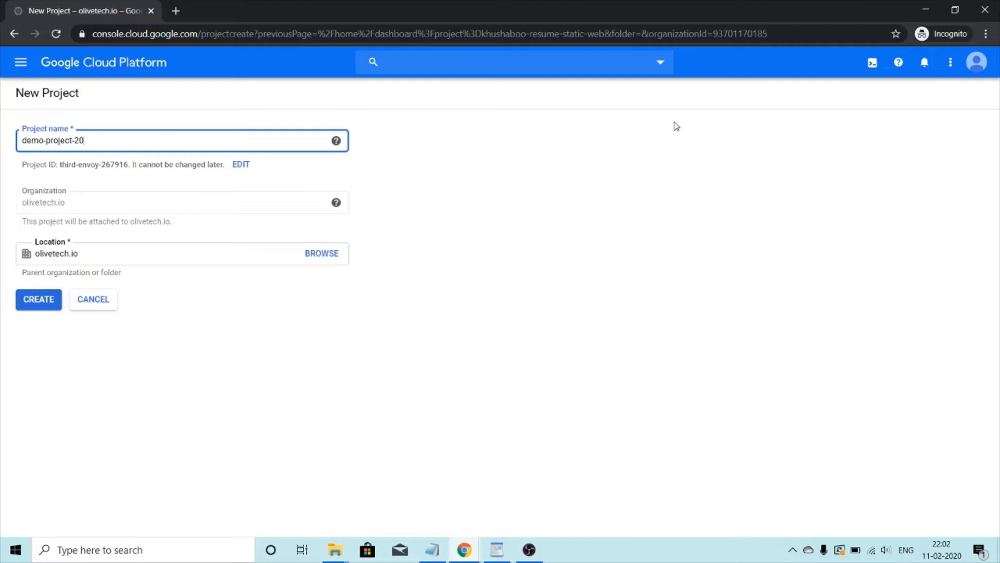
{"action": "type", "text": "20"}
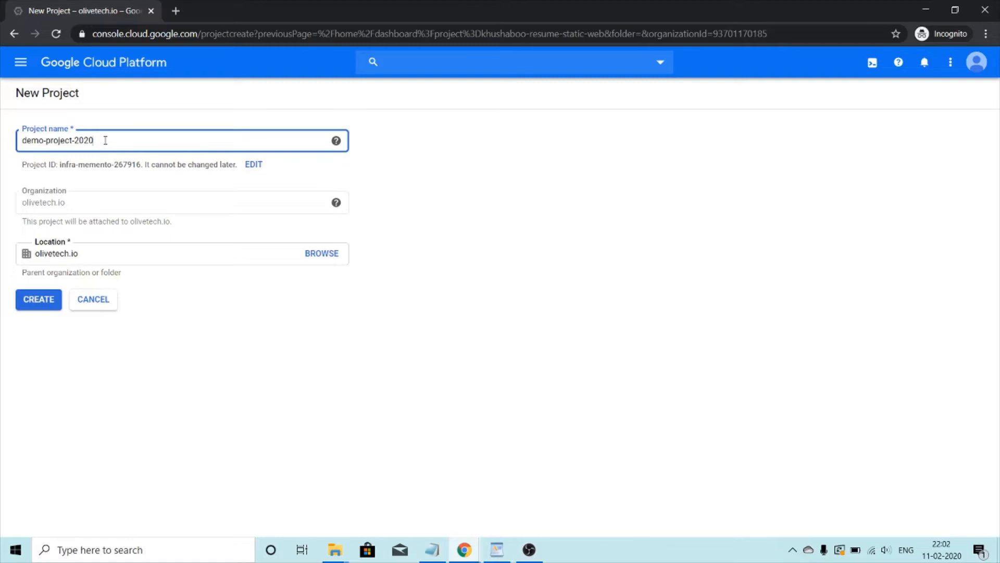
{"action": "mouse_move", "coordinate": [24, 167]}
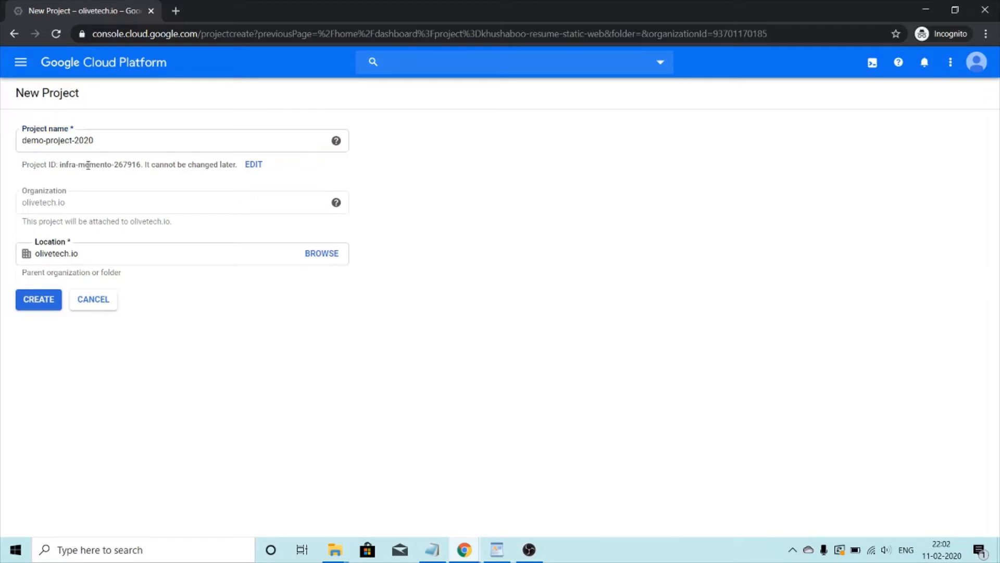
{"action": "left_click_drag", "start_coordinate": [60, 164], "coordinate": [140, 163]}
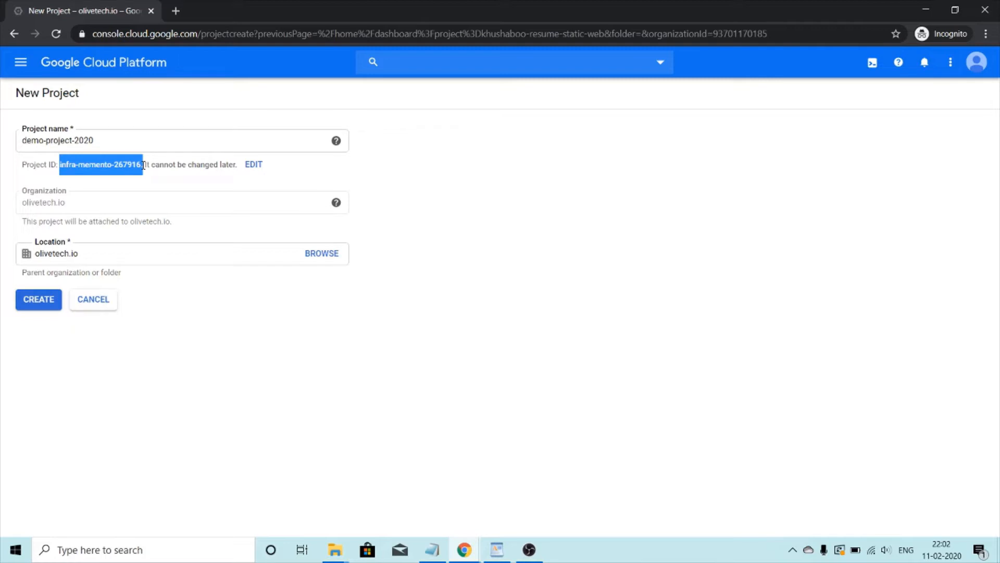
{"action": "mouse_move", "coordinate": [253, 164]}
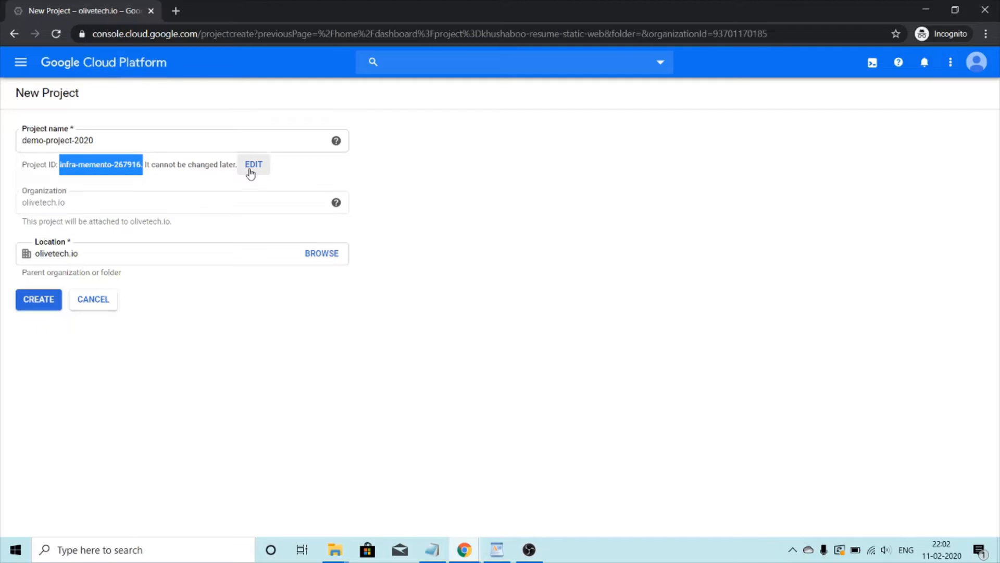
{"action": "left_click", "coordinate": [253, 163]}
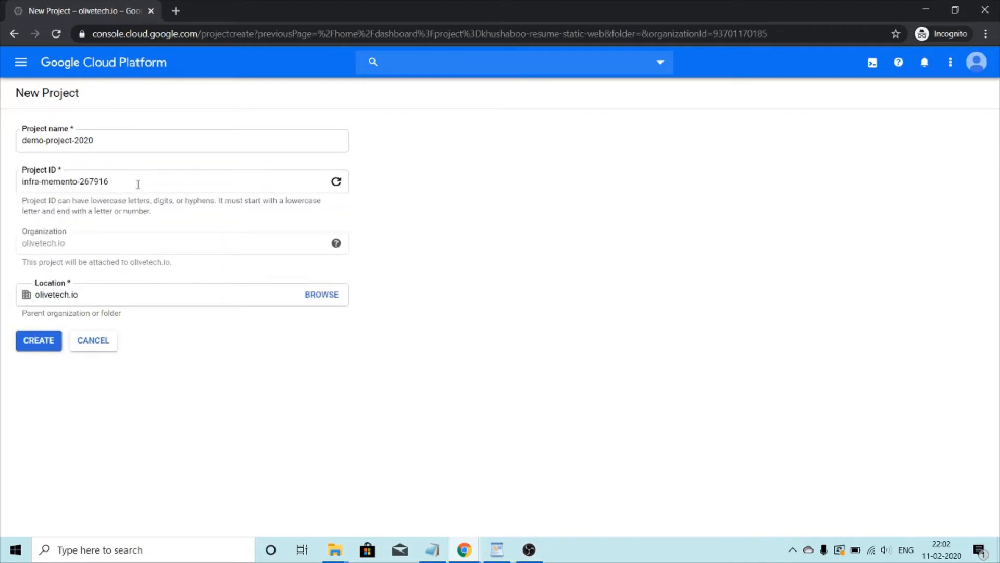
{"action": "type", "text": "-2020"}
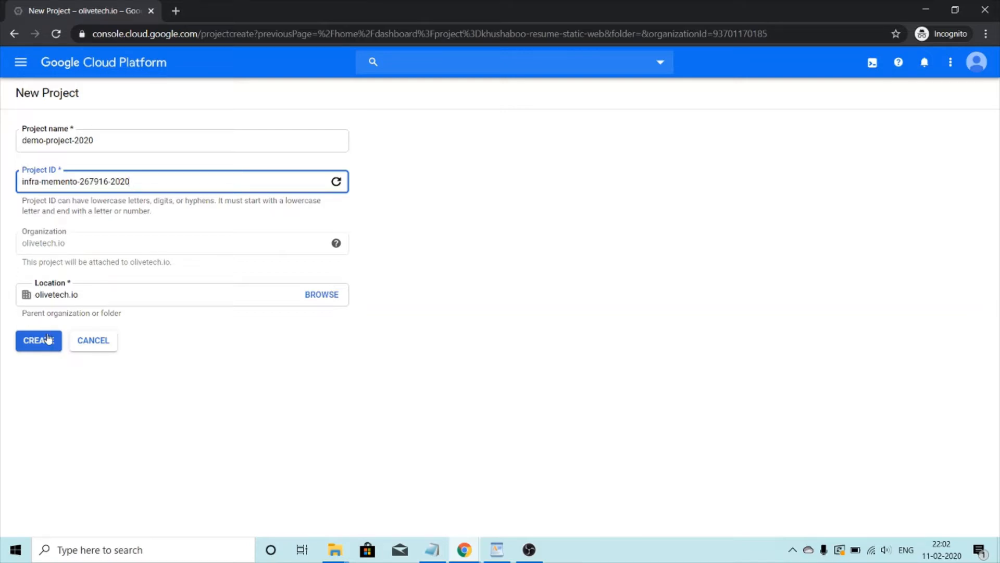
{"action": "left_click", "coordinate": [37, 339]}
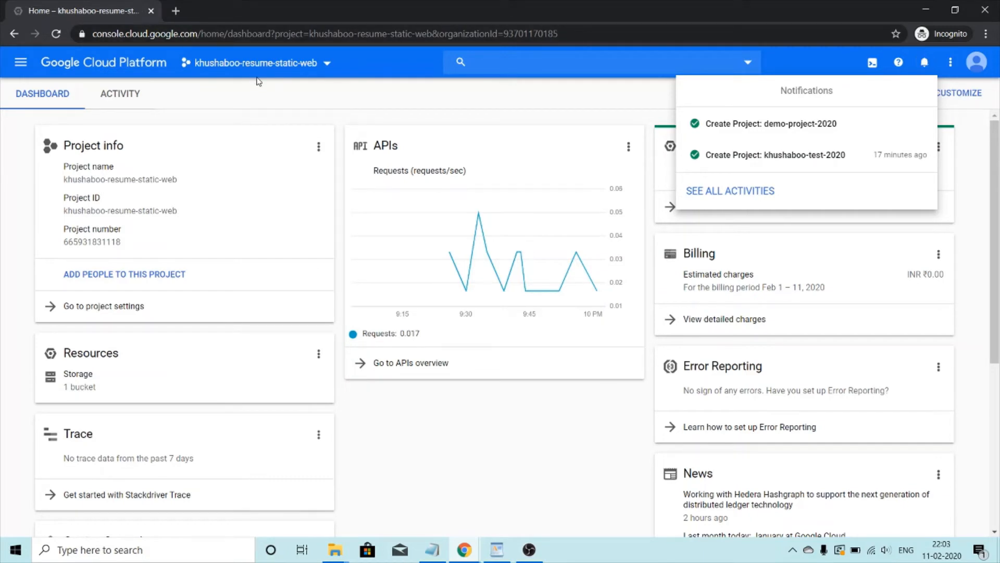
{"action": "mouse_move", "coordinate": [316, 68]}
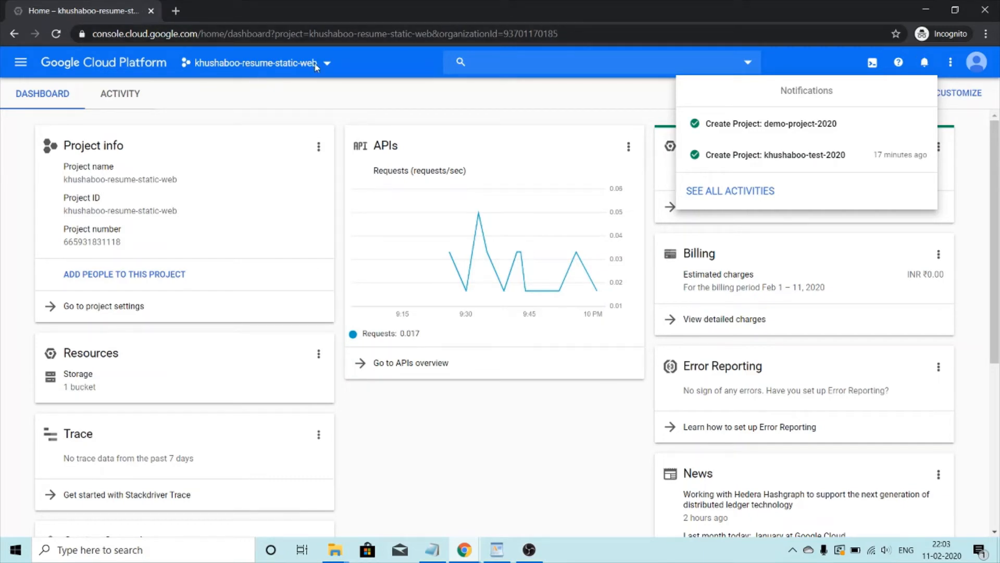
{"action": "mouse_move", "coordinate": [208, 70]}
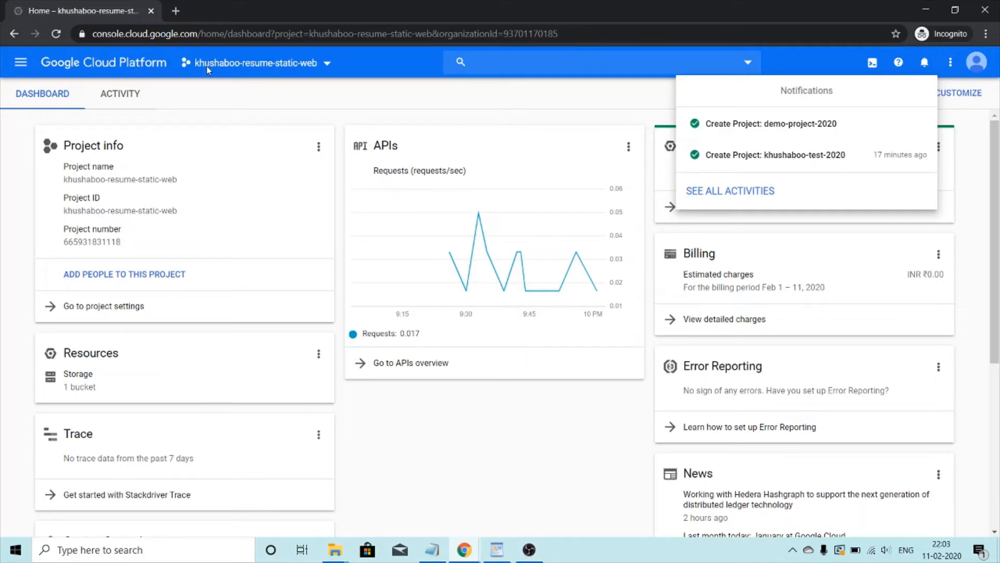
{"action": "mouse_move", "coordinate": [291, 69]}
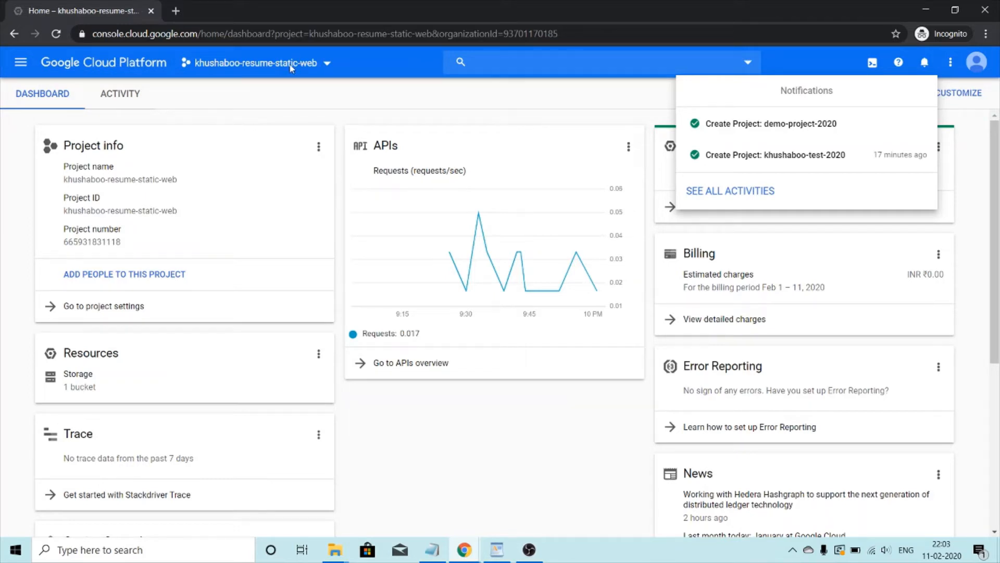
Dismiss notifications and switch the console to the demo-project-2020 project.
{"action": "left_click", "coordinate": [924, 61]}
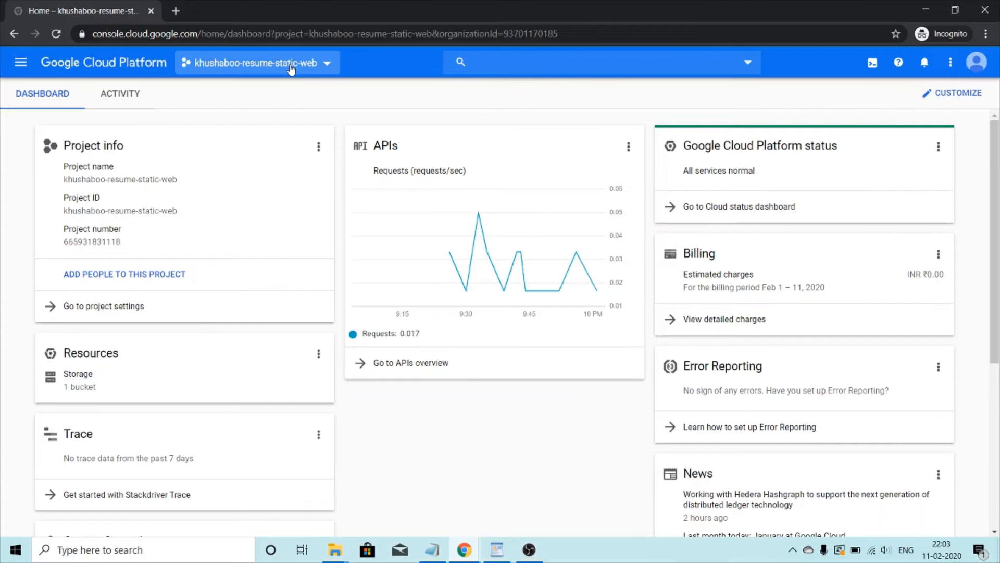
{"action": "left_click", "coordinate": [256, 63]}
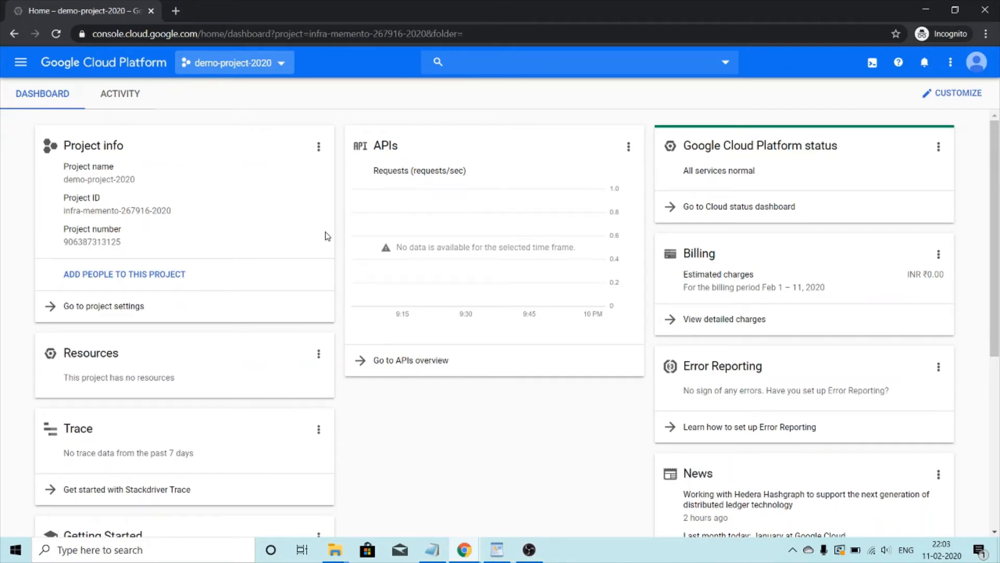
{"action": "mouse_move", "coordinate": [20, 62]}
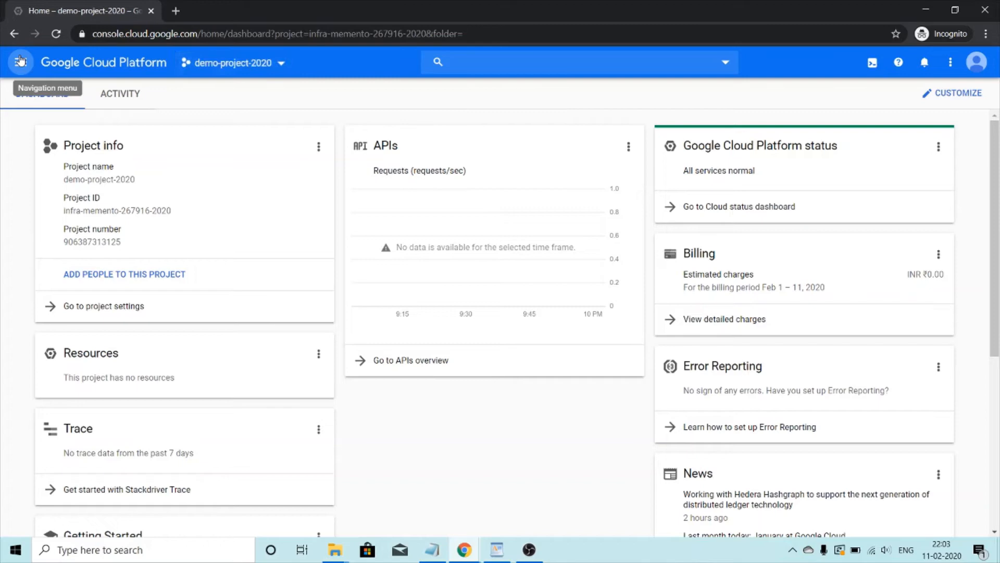
Navigate from the navigation menu to the VPC networks page under Networking.
{"action": "left_click", "coordinate": [20, 62]}
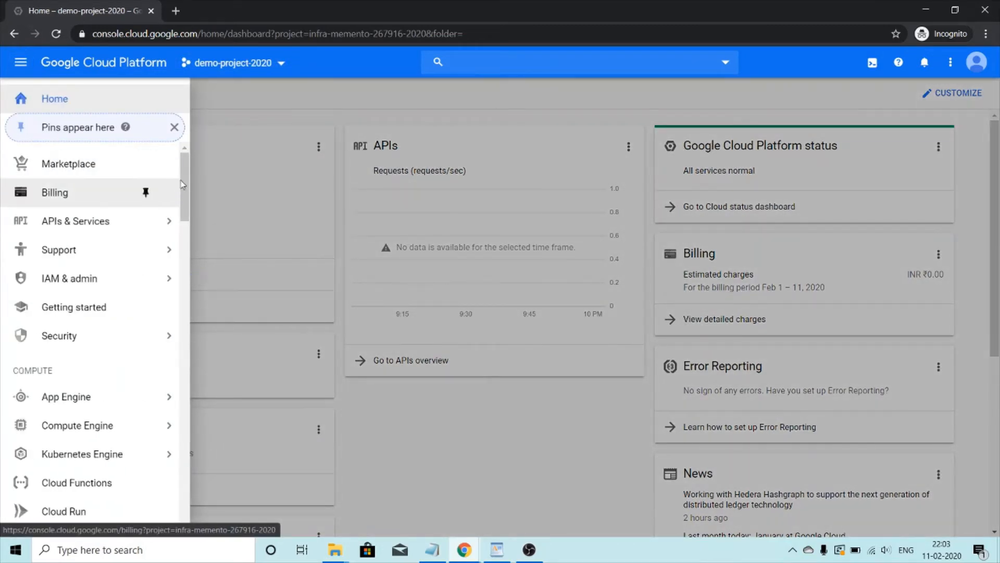
{"action": "scroll", "scroll_direction": "down", "scroll_amount": 3}
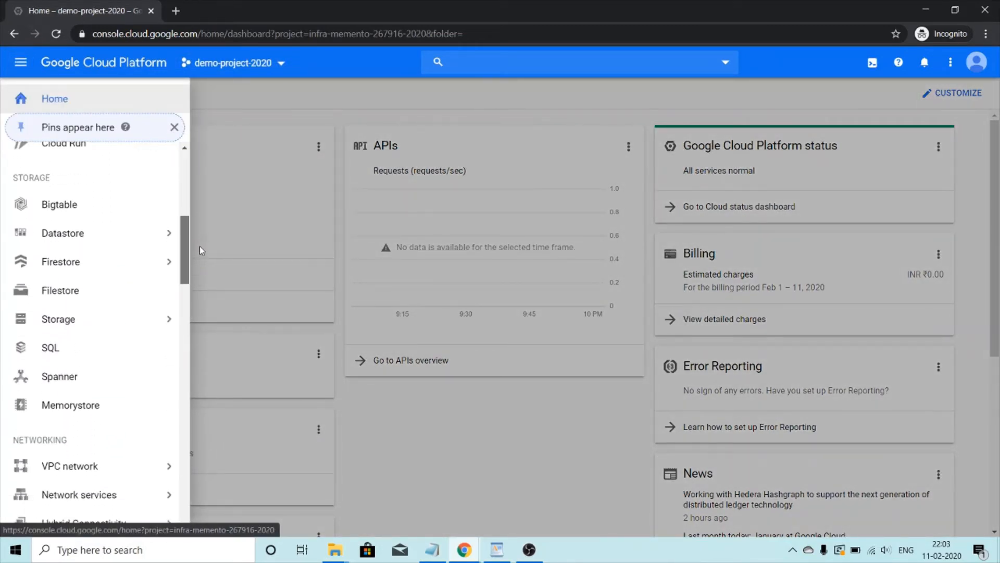
{"action": "mouse_move", "coordinate": [96, 177]}
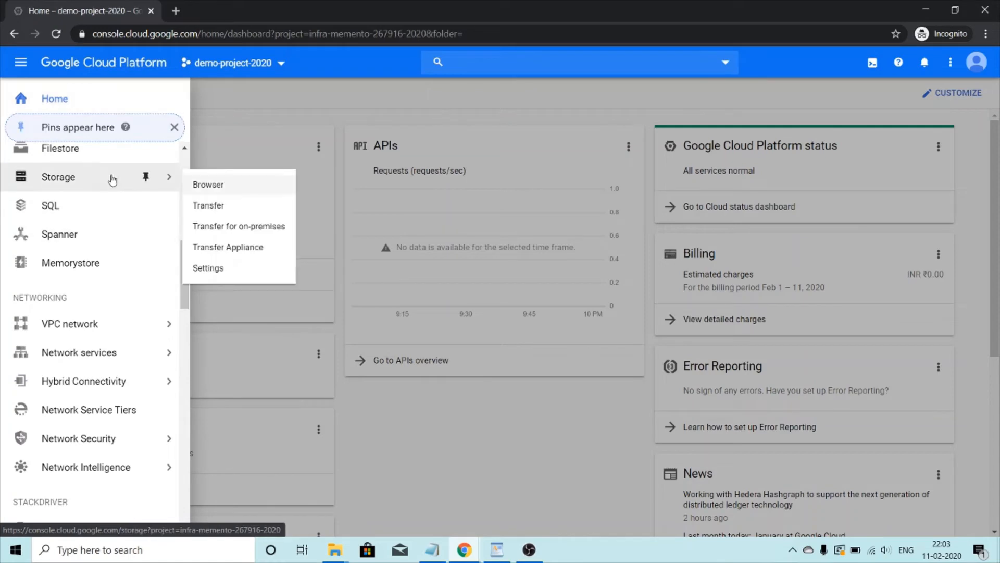
{"action": "mouse_move", "coordinate": [69, 323]}
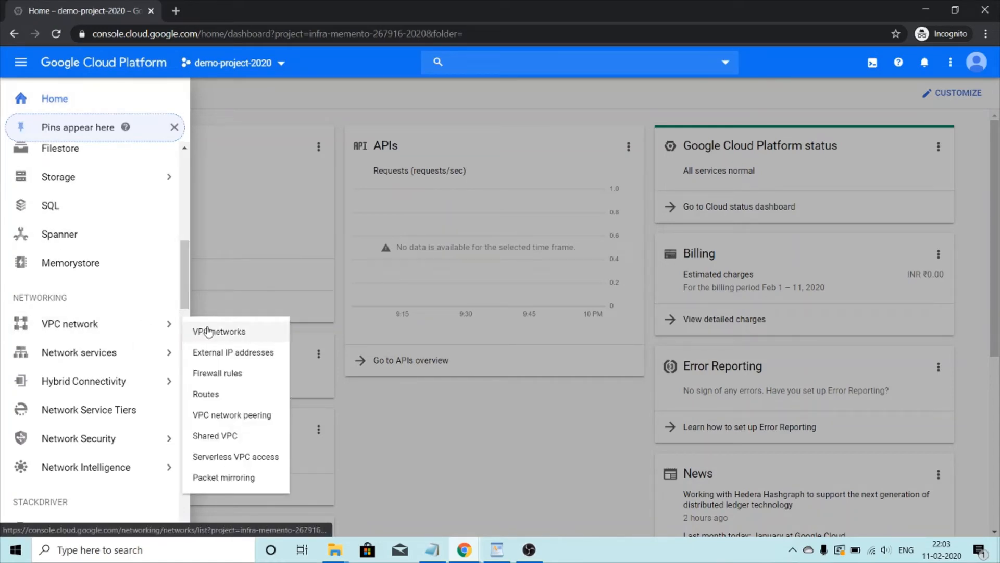
{"action": "left_click", "coordinate": [218, 331]}
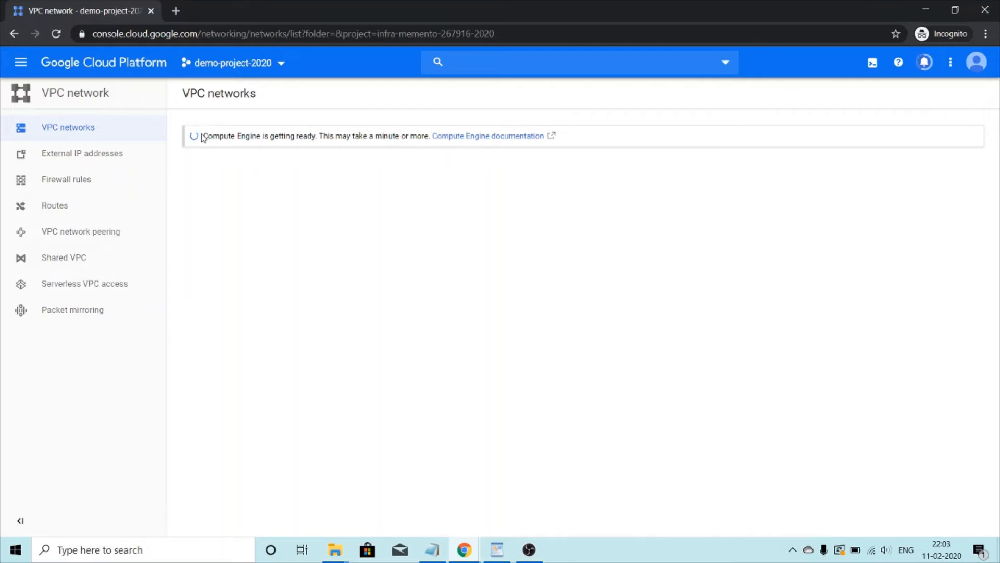
Once the default network loads, start creating a new VPC network.
{"action": "left_click_drag", "start_coordinate": [203, 136], "coordinate": [541, 135]}
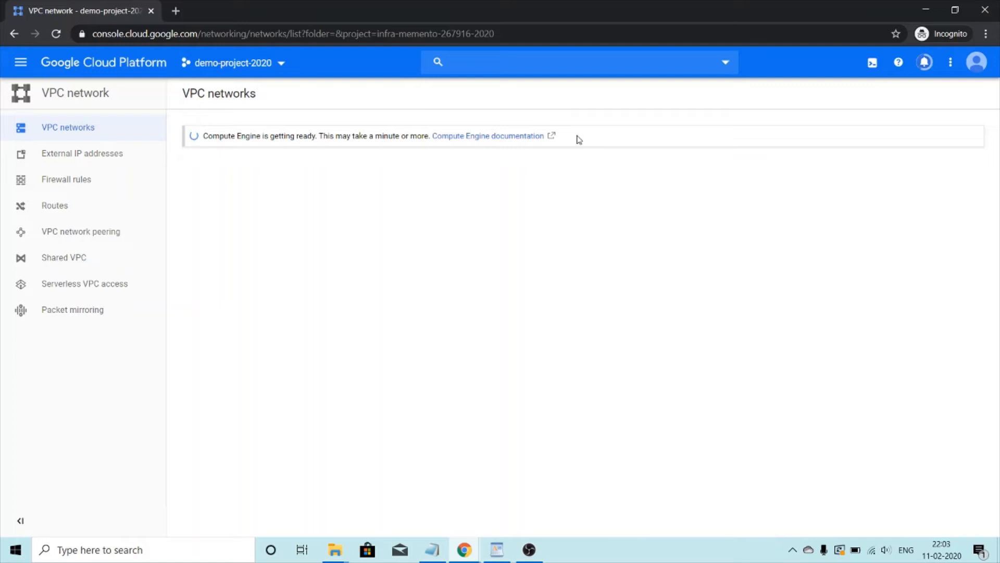
{"action": "mouse_move", "coordinate": [511, 412]}
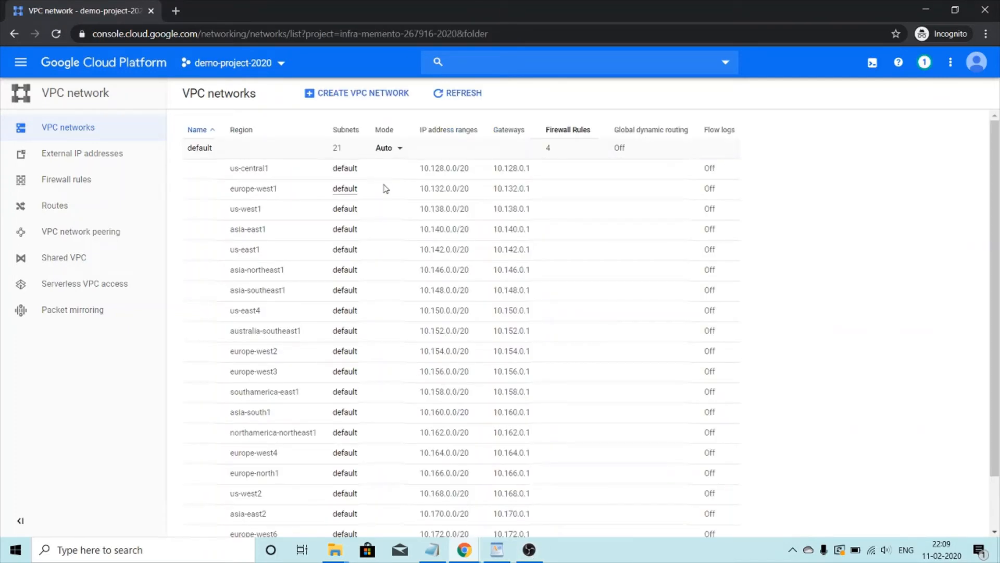
{"action": "mouse_move", "coordinate": [233, 288]}
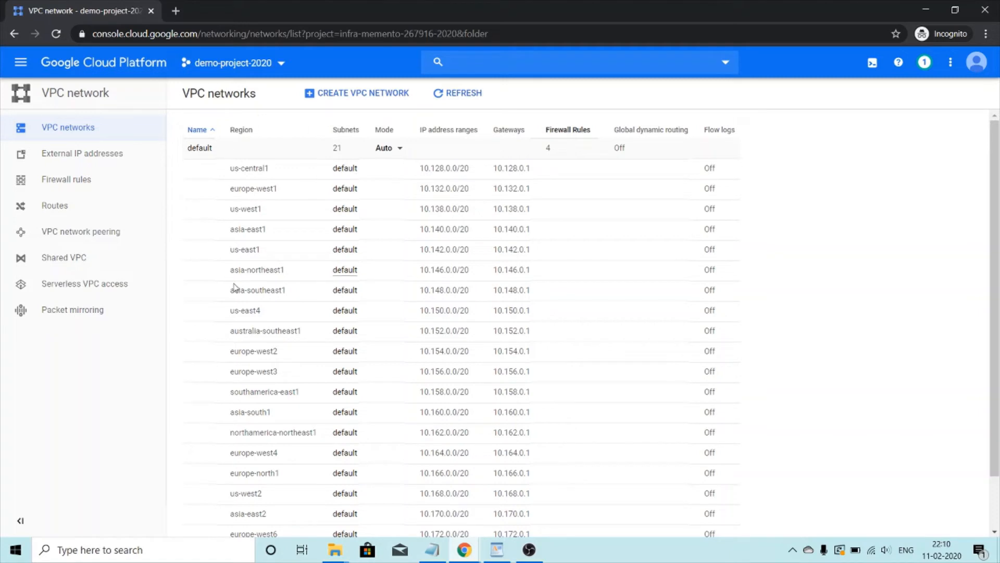
{"action": "mouse_move", "coordinate": [367, 139]}
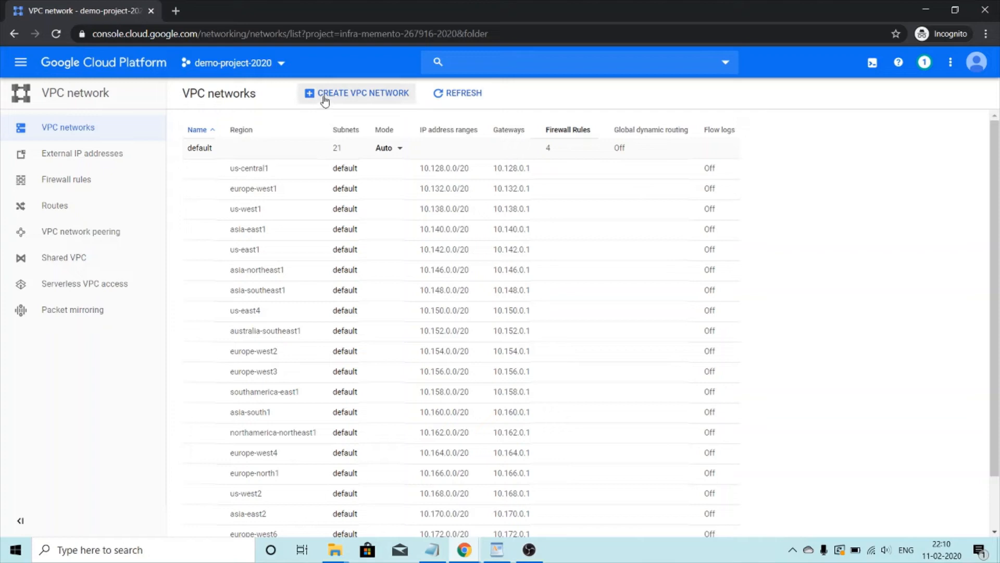
{"action": "left_click", "coordinate": [358, 93]}
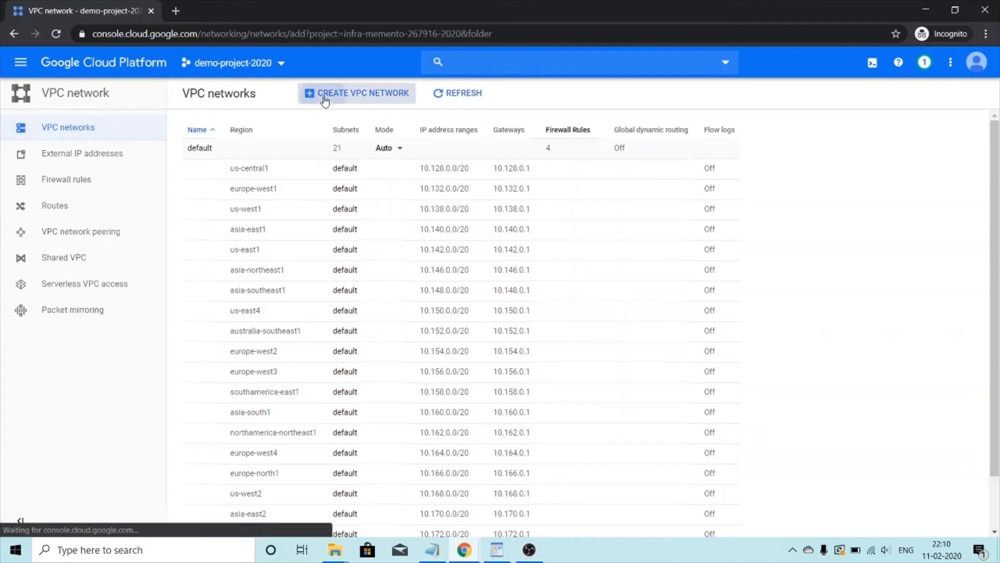
Name the network demo-custom-vpc and give it a description.
{"action": "left_click", "coordinate": [357, 92]}
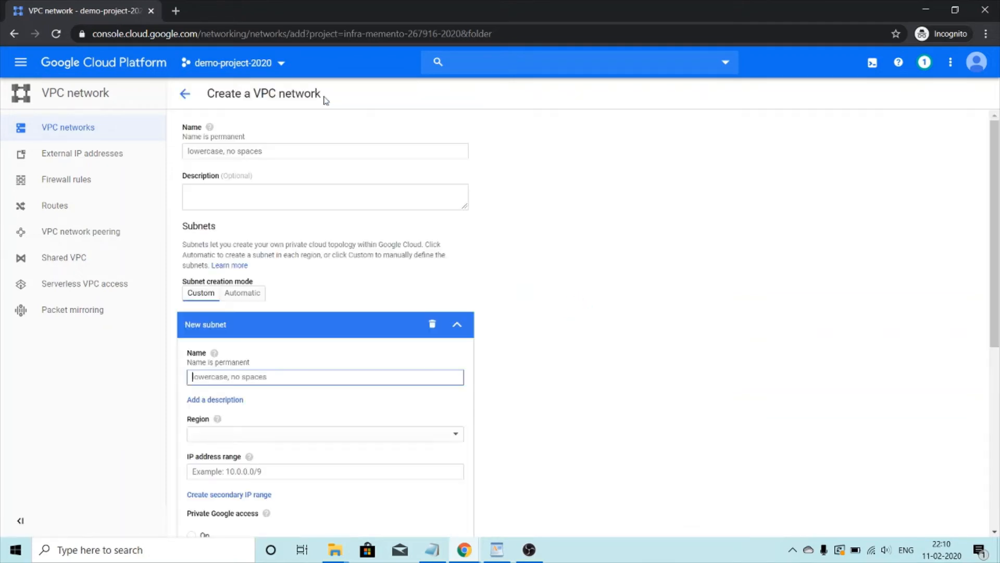
{"action": "type", "text": "demo-custom-vpc"}
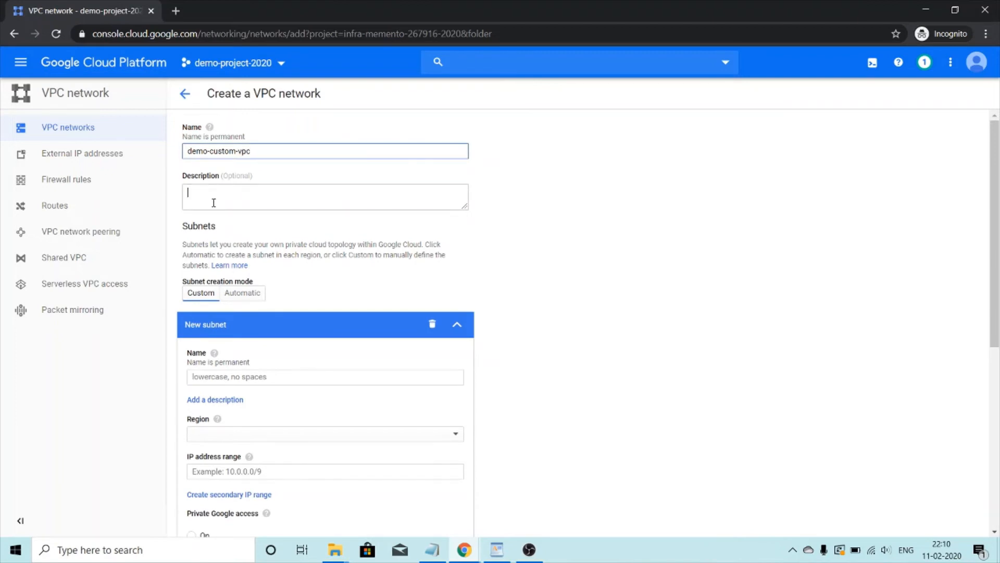
{"action": "type", "text": "demo custom"}
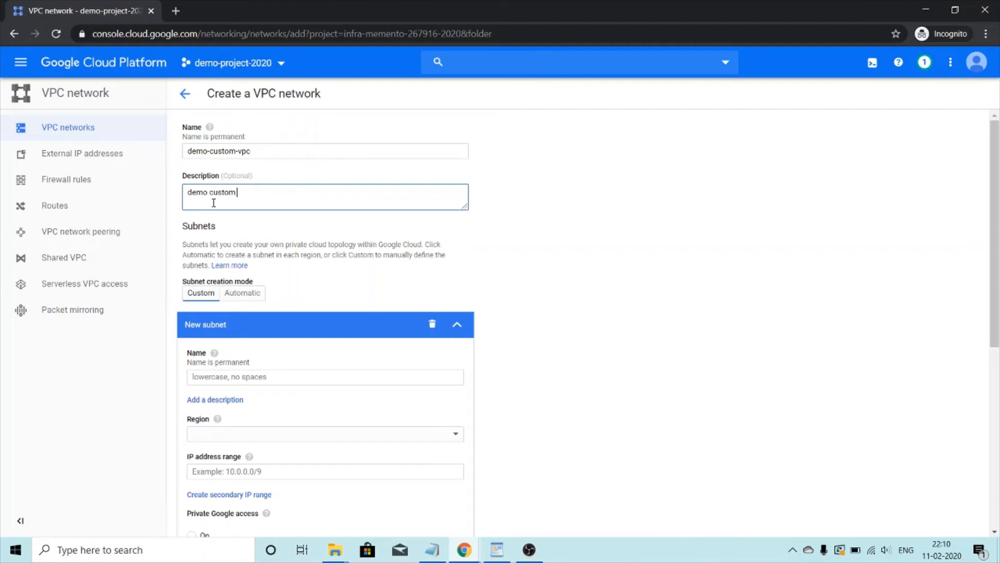
{"action": "type", "text": "vpc netw"}
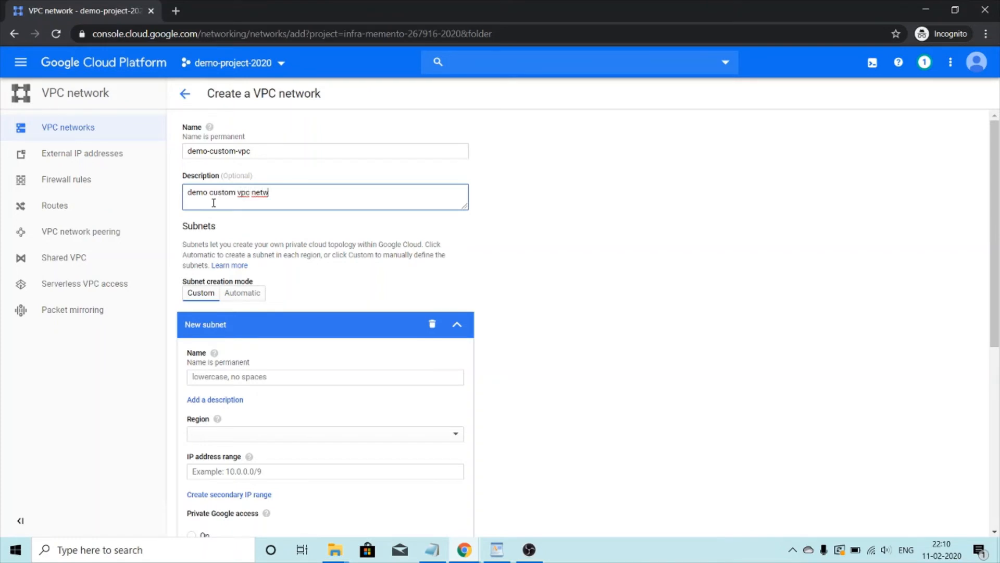
{"action": "type", "text": "ork"}
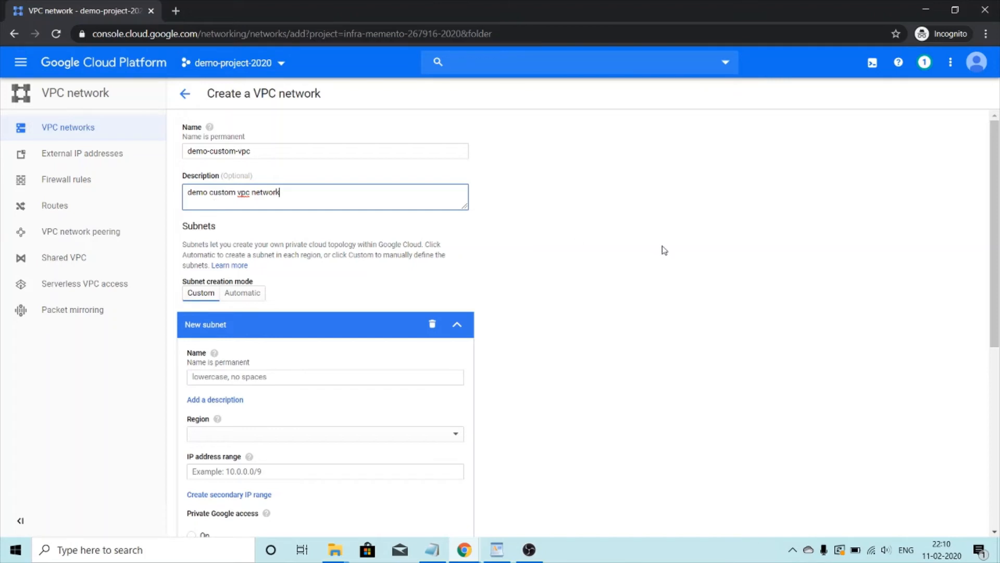
{"action": "scroll", "scroll_direction": "down", "scroll_amount": 3}
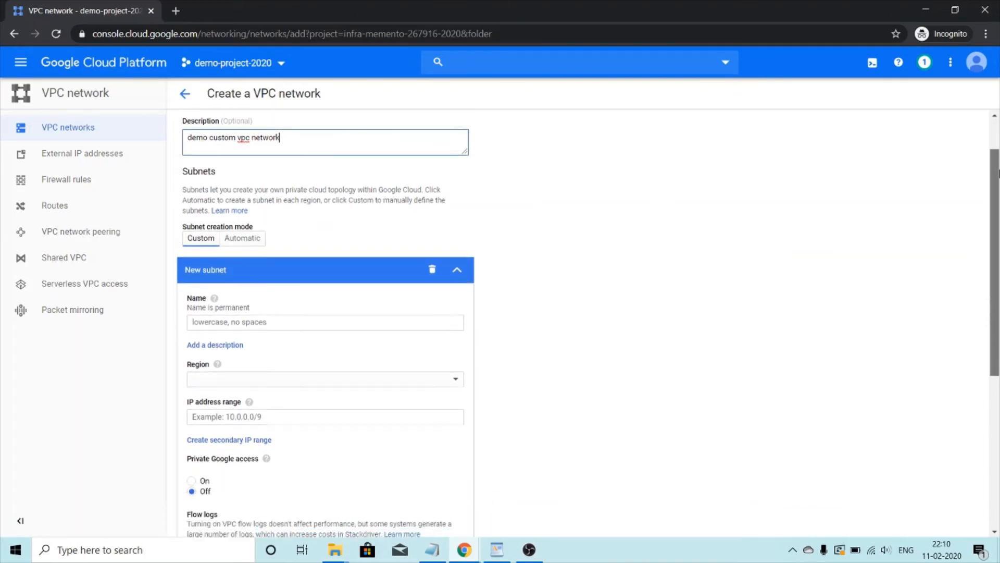
{"action": "scroll", "scroll_direction": "down", "scroll_amount": 3}
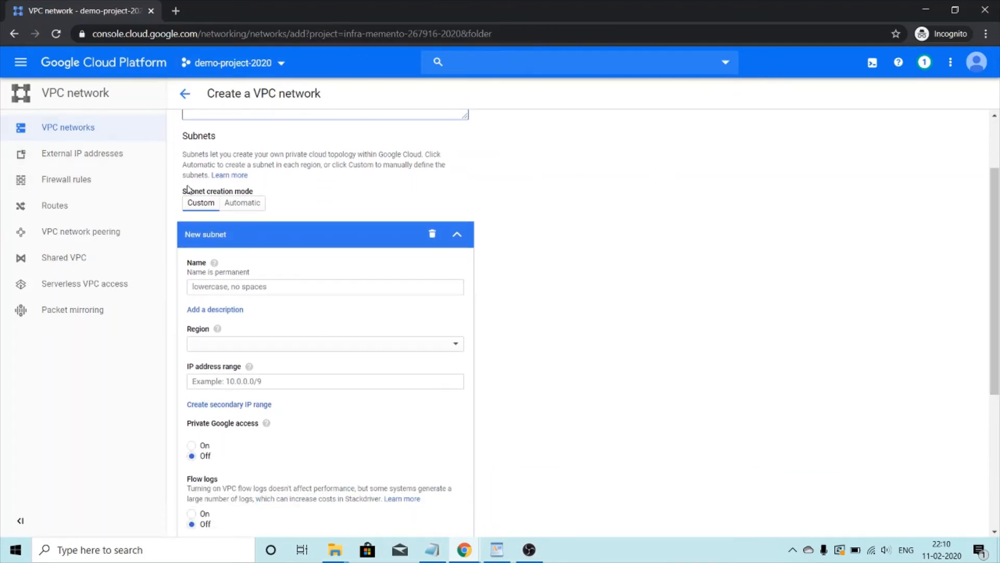
{"action": "mouse_move", "coordinate": [242, 202]}
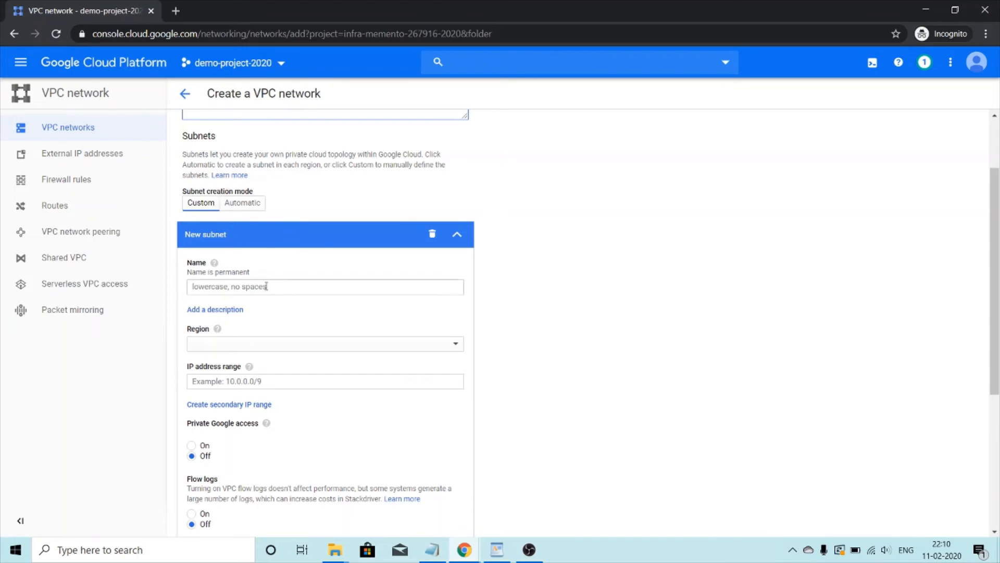
Define subnet1-mumbai in region asia-south1 with IP range 10.0.1.0/24.
{"action": "type", "text": "subnet1"}
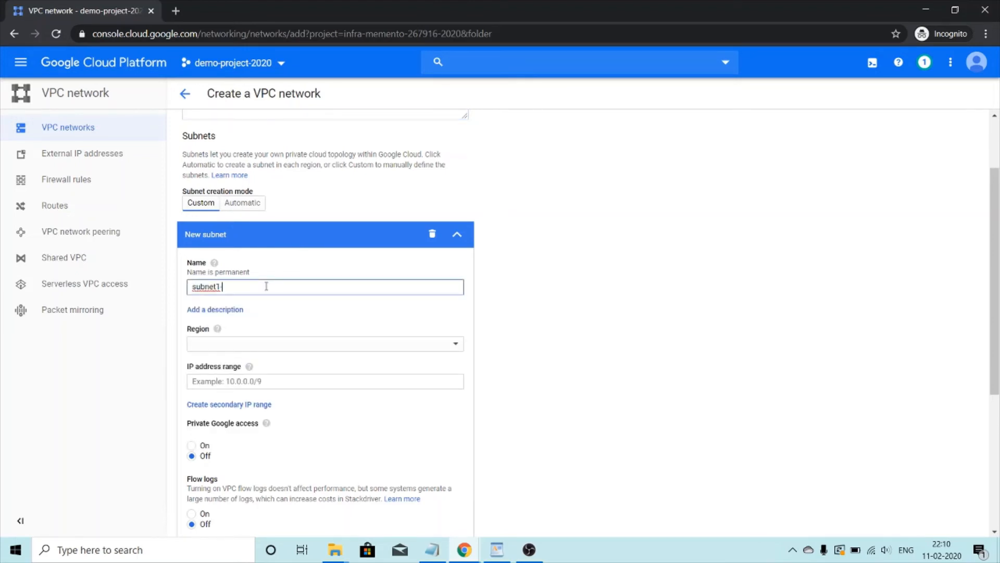
{"action": "type", "text": "-mumbai"}
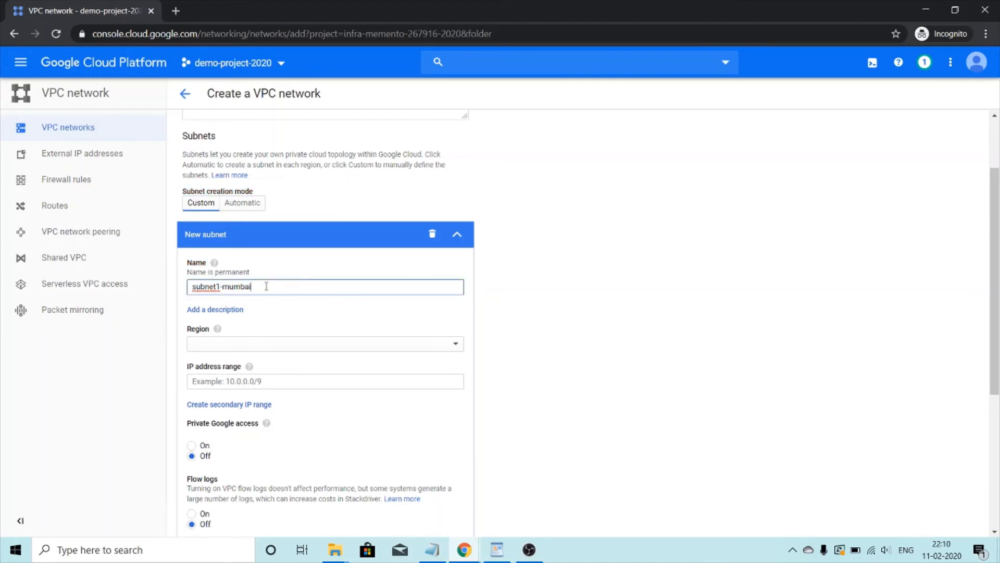
{"action": "left_click", "coordinate": [324, 342]}
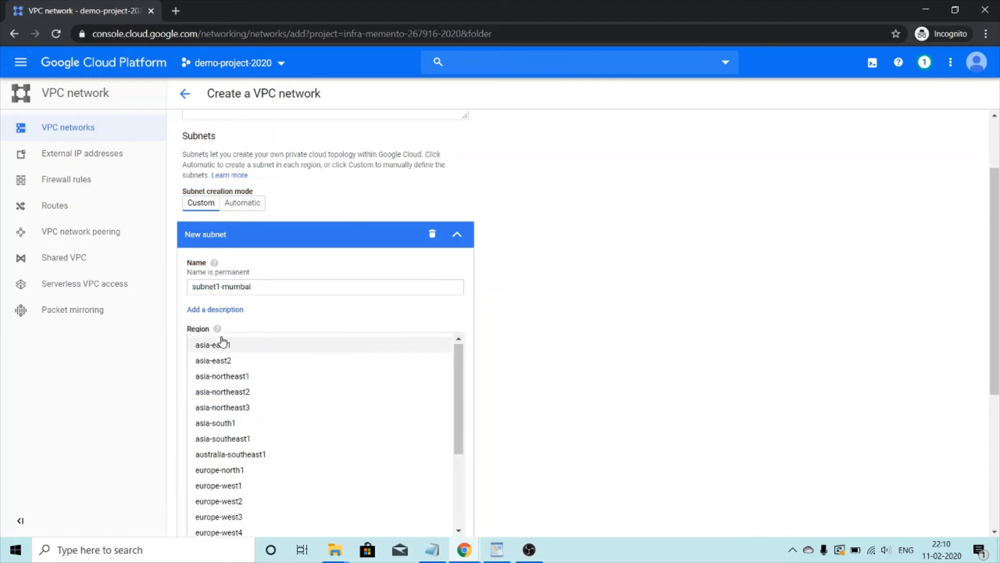
{"action": "mouse_move", "coordinate": [289, 424]}
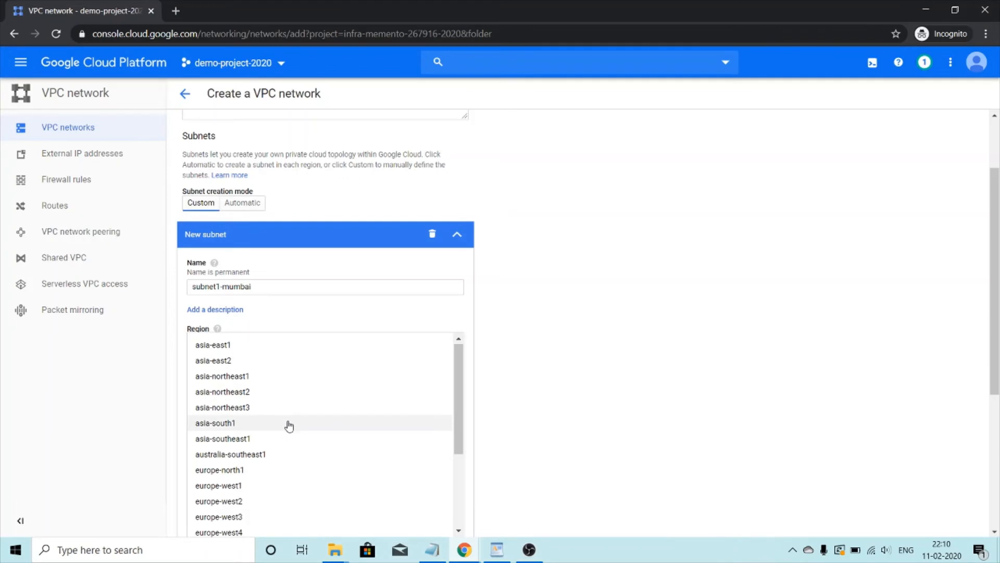
{"action": "left_click", "coordinate": [215, 423]}
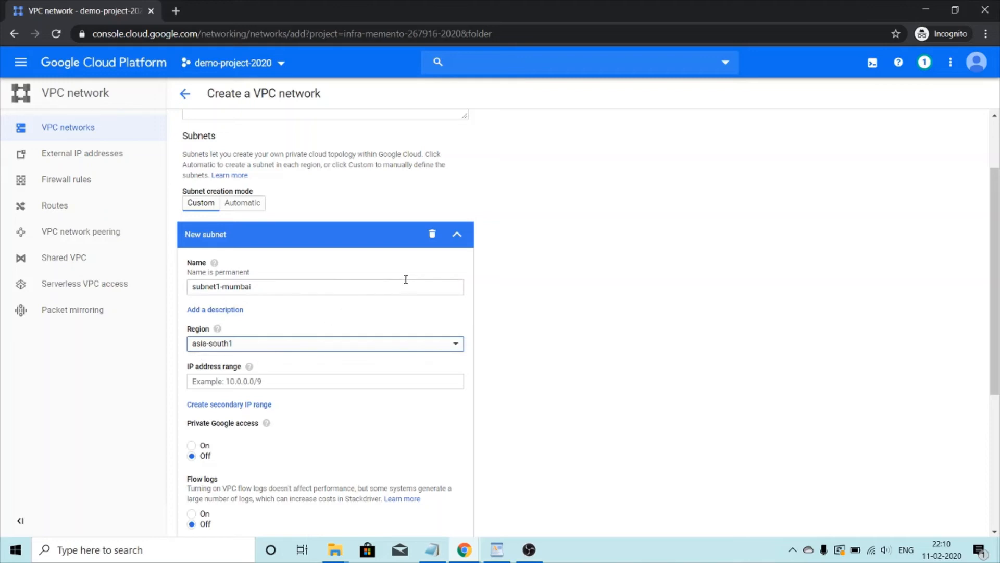
{"action": "mouse_move", "coordinate": [434, 346]}
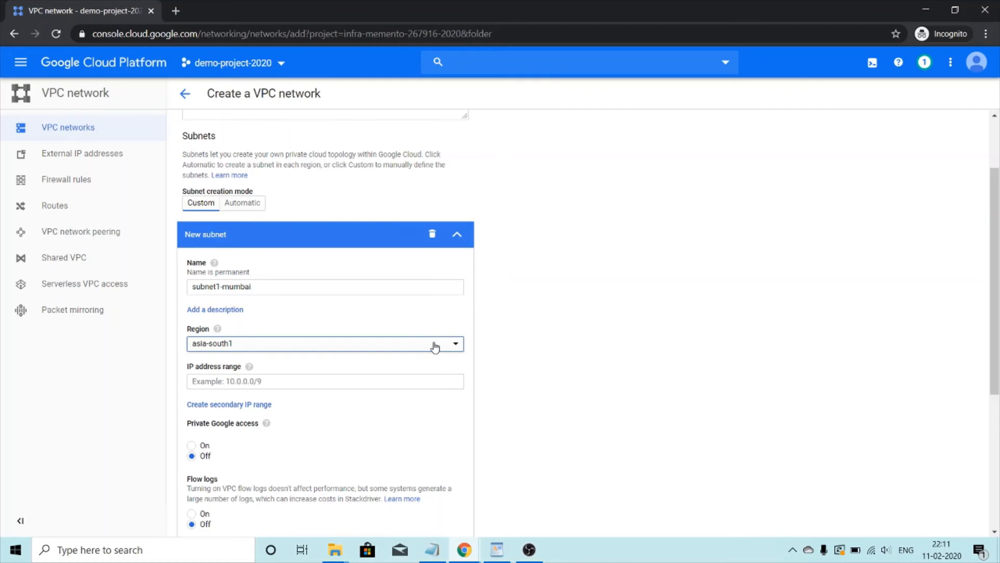
{"action": "left_click", "coordinate": [325, 382]}
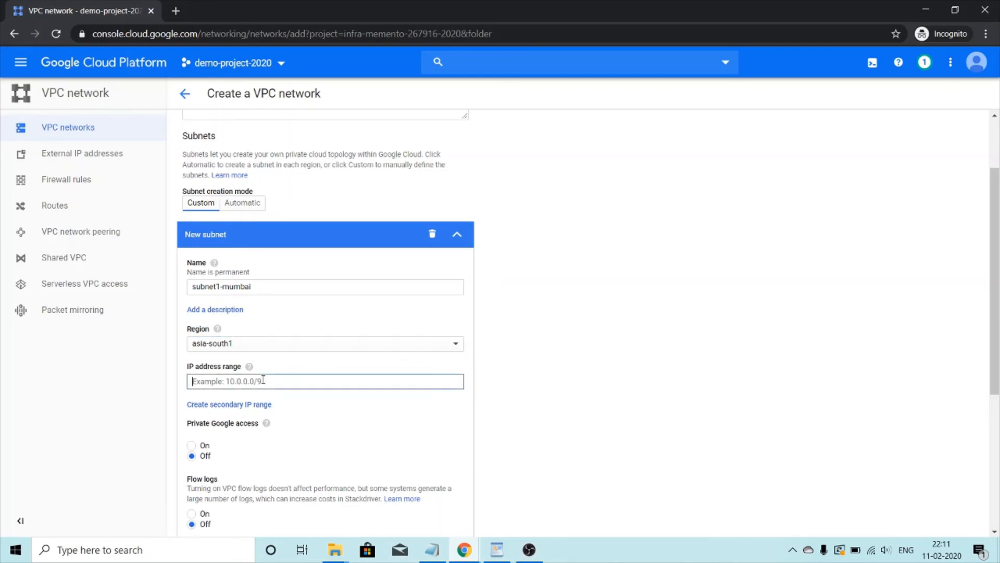
{"action": "type", "text": "10.0.1.0"}
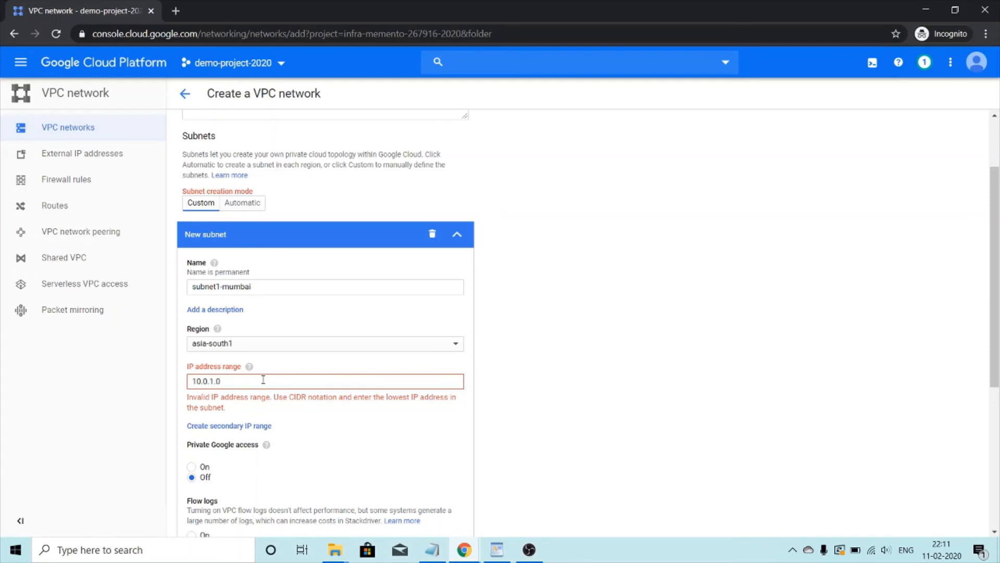
{"action": "type", "text": "/24"}
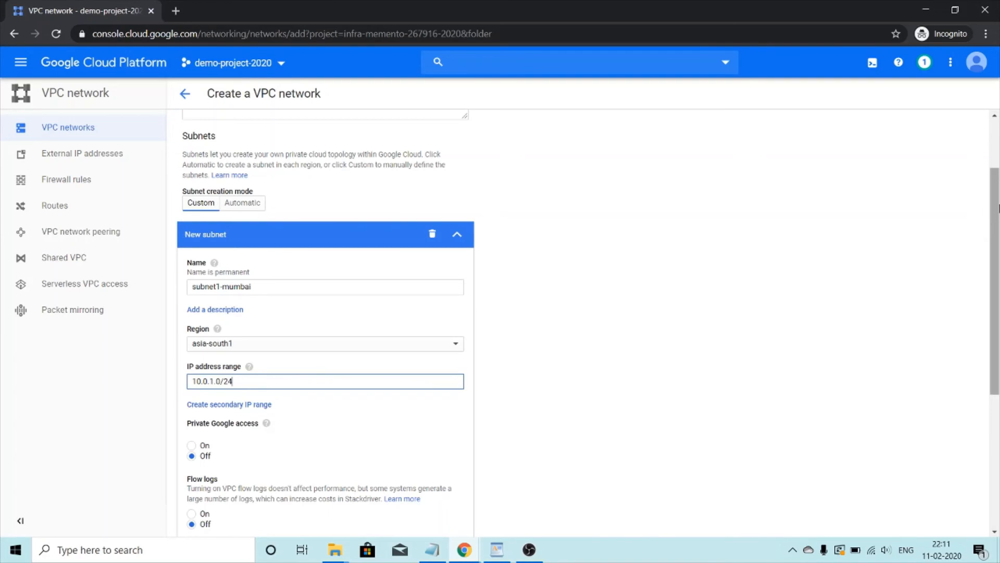
{"action": "scroll", "scroll_direction": "down", "scroll_amount": 3}
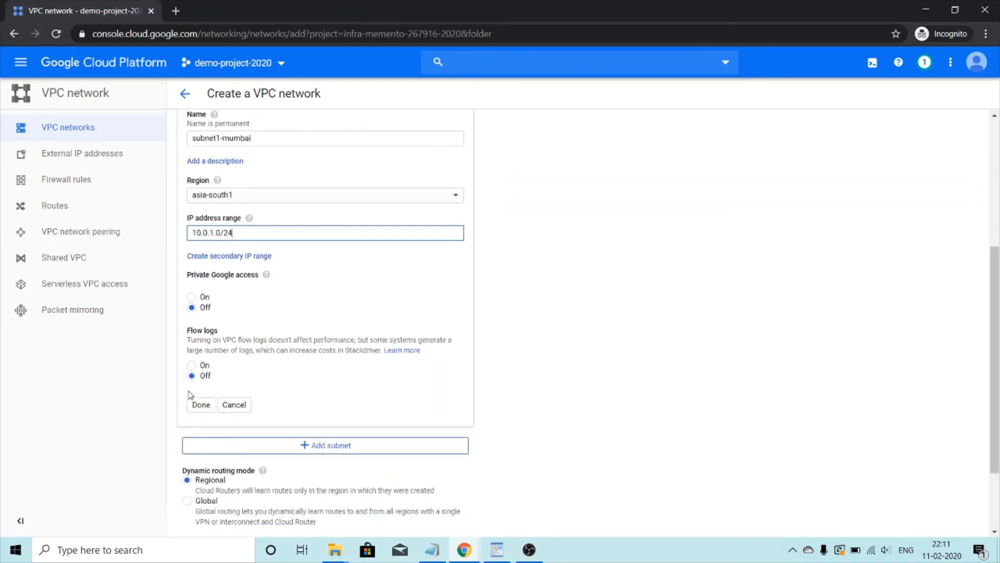
Finish subnet1-mumbai and add a second subnet named subnet2-singapore.
{"action": "left_click", "coordinate": [200, 404]}
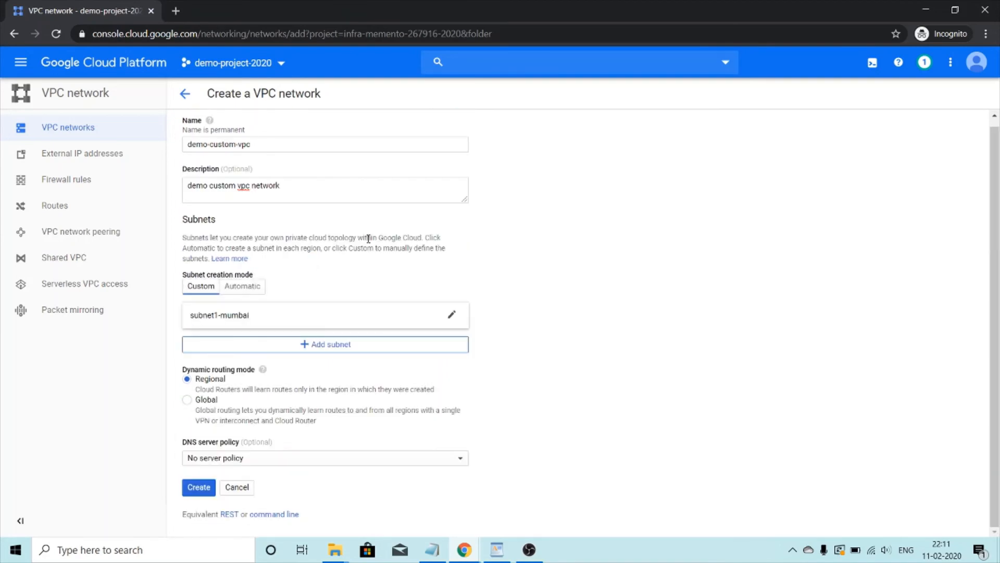
{"action": "mouse_move", "coordinate": [325, 343]}
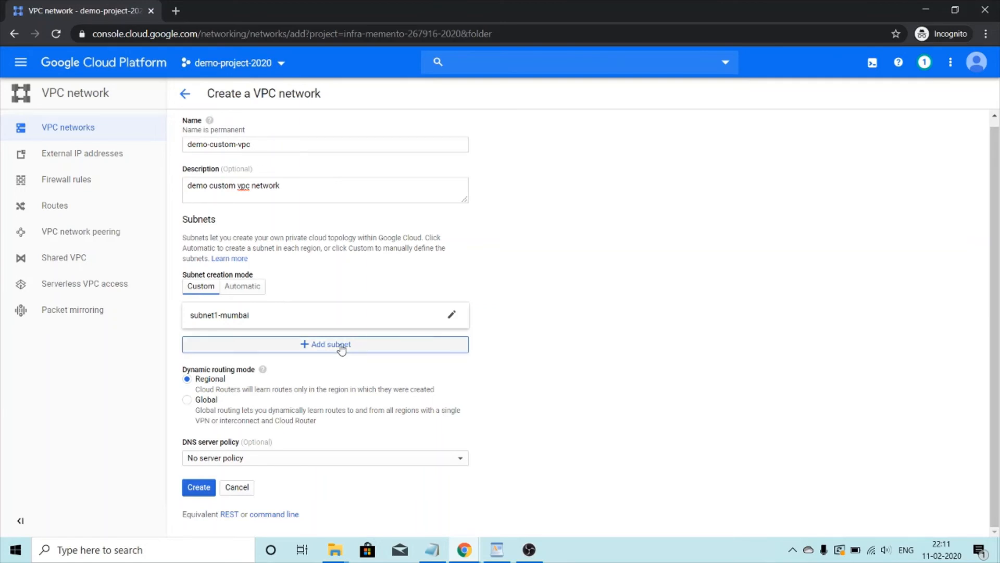
{"action": "left_click", "coordinate": [325, 344]}
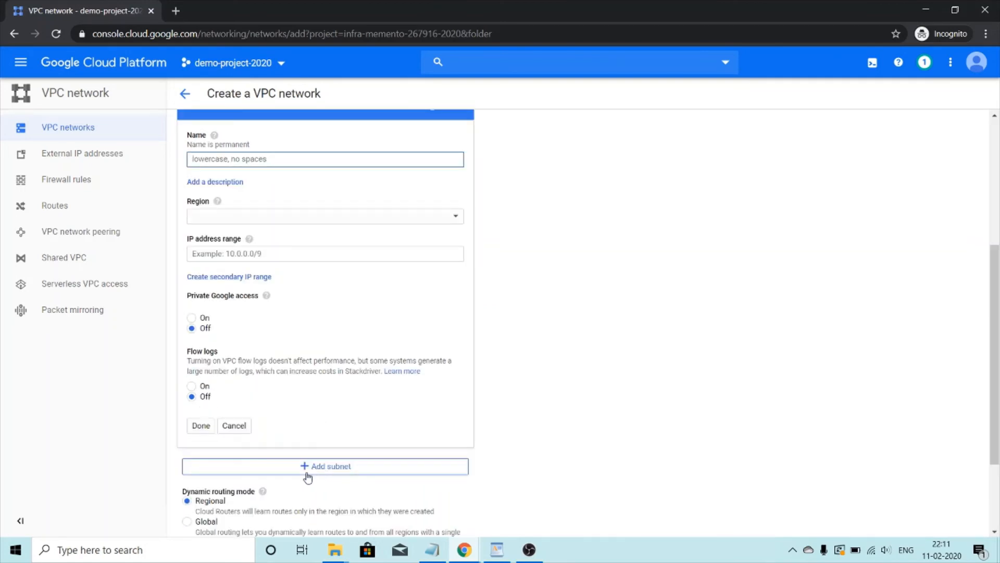
{"action": "left_click", "coordinate": [325, 158]}
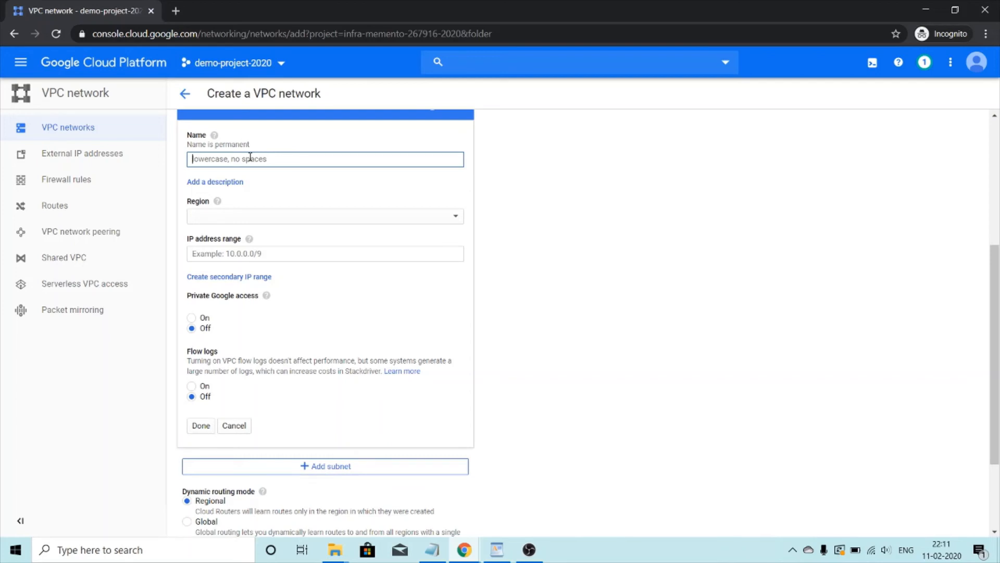
{"action": "type", "text": "subnet2-"}
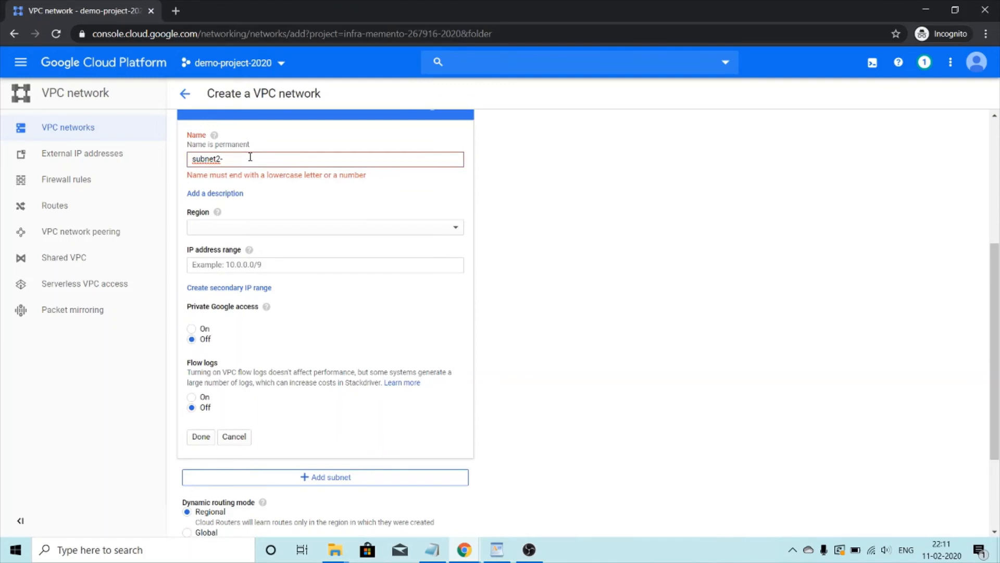
{"action": "type", "text": "singapore"}
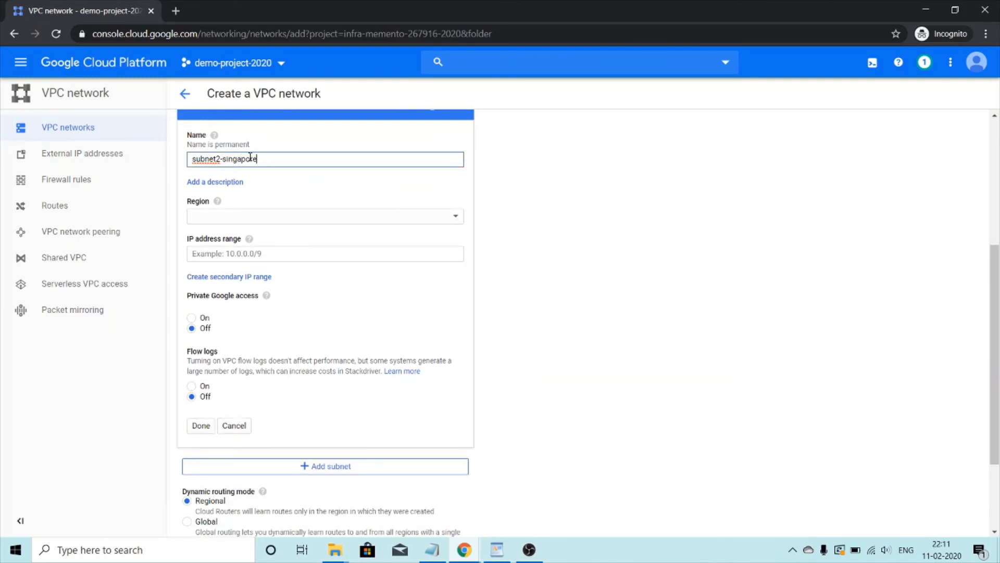
Place subnet2-singapore in asia-southeast1 with IP range 10.0.2.0/24 and confirm it.
{"action": "left_click", "coordinate": [324, 215]}
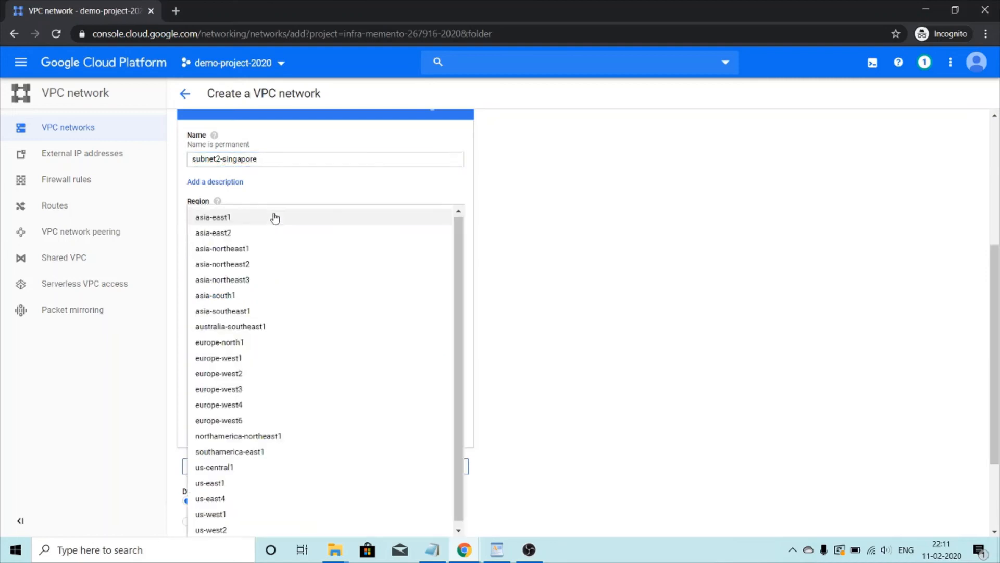
{"action": "mouse_move", "coordinate": [255, 310]}
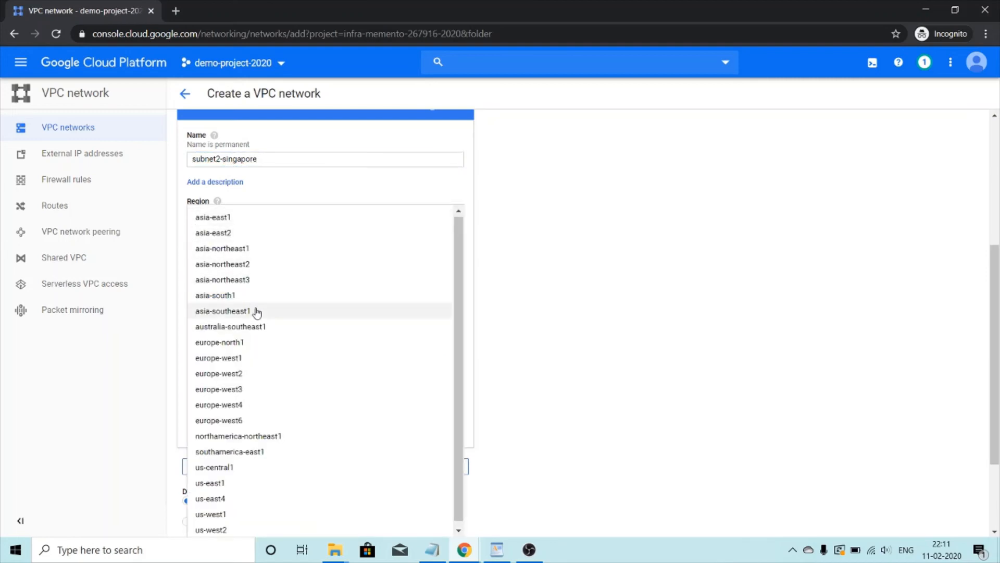
{"action": "left_click", "coordinate": [223, 311]}
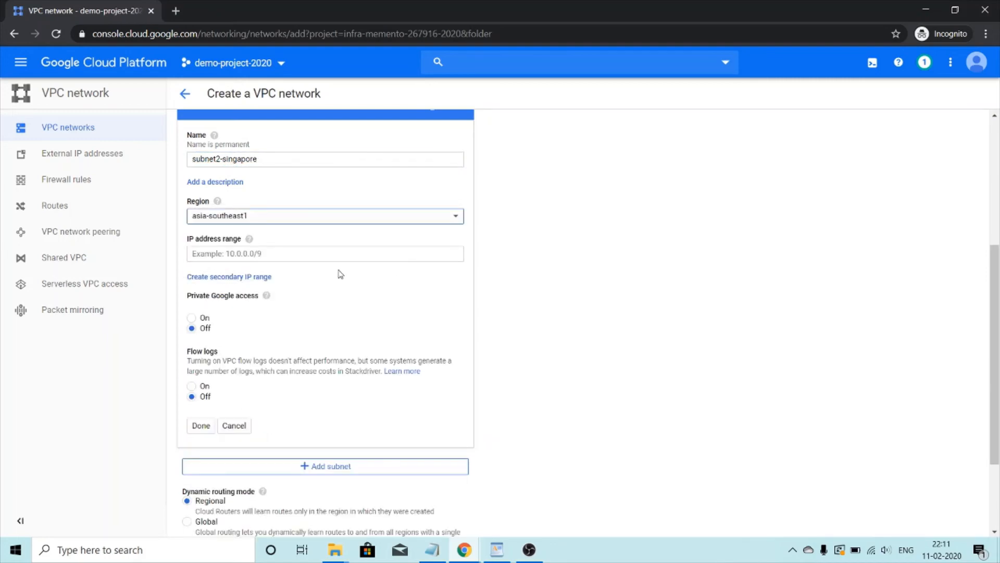
{"action": "type", "text": "1"}
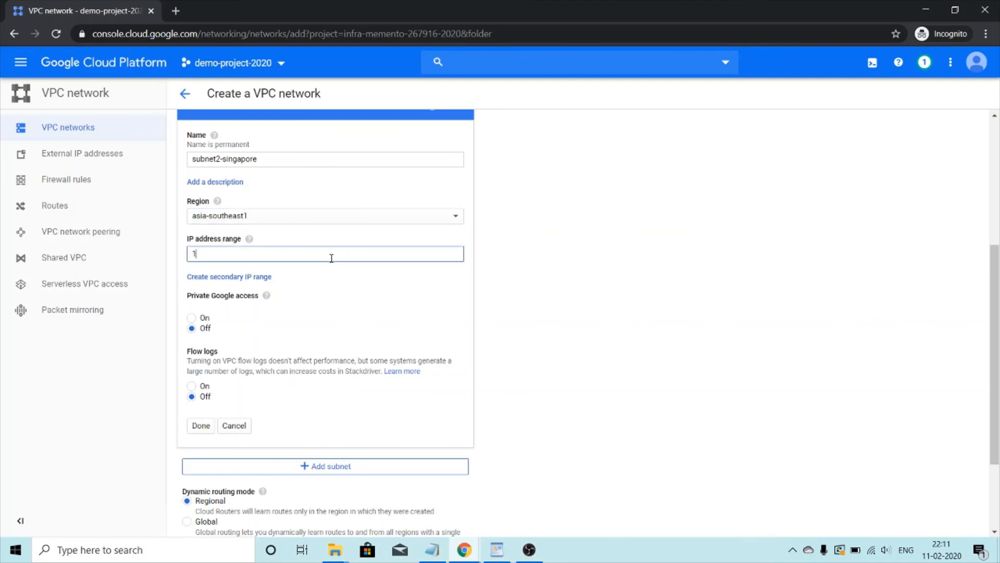
{"action": "type", "text": "0."}
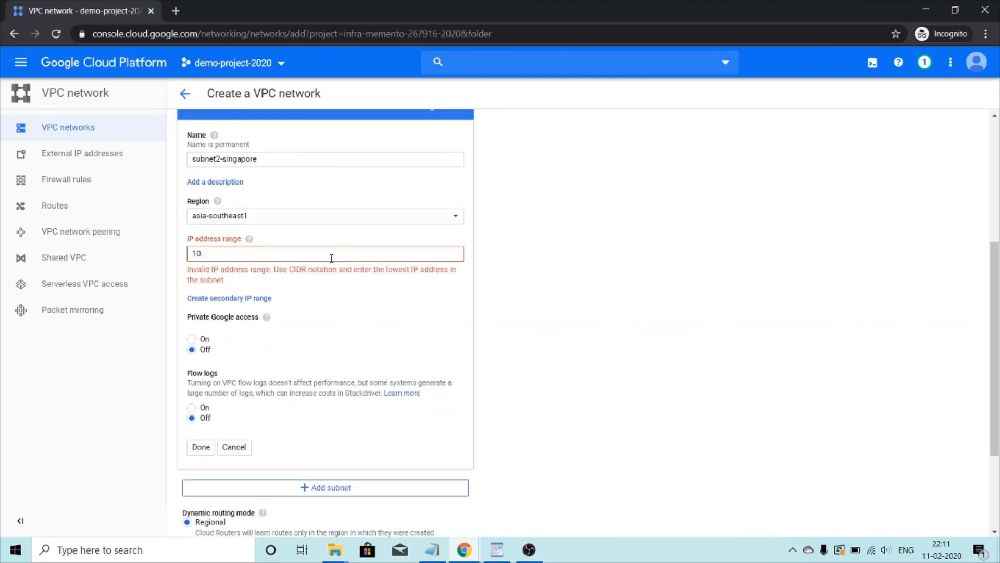
{"action": "type", "text": "0.2.0/24"}
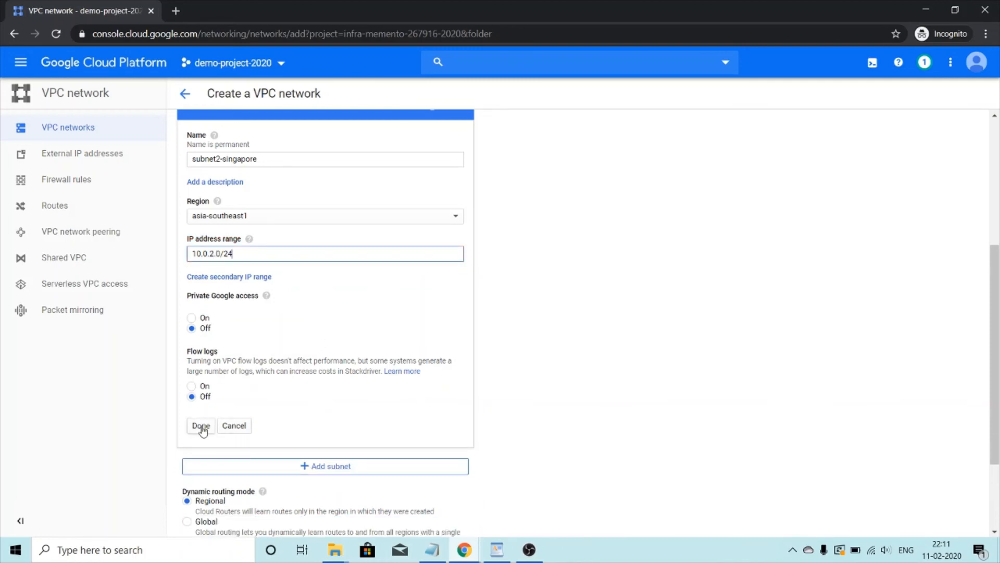
{"action": "left_click", "coordinate": [200, 425]}
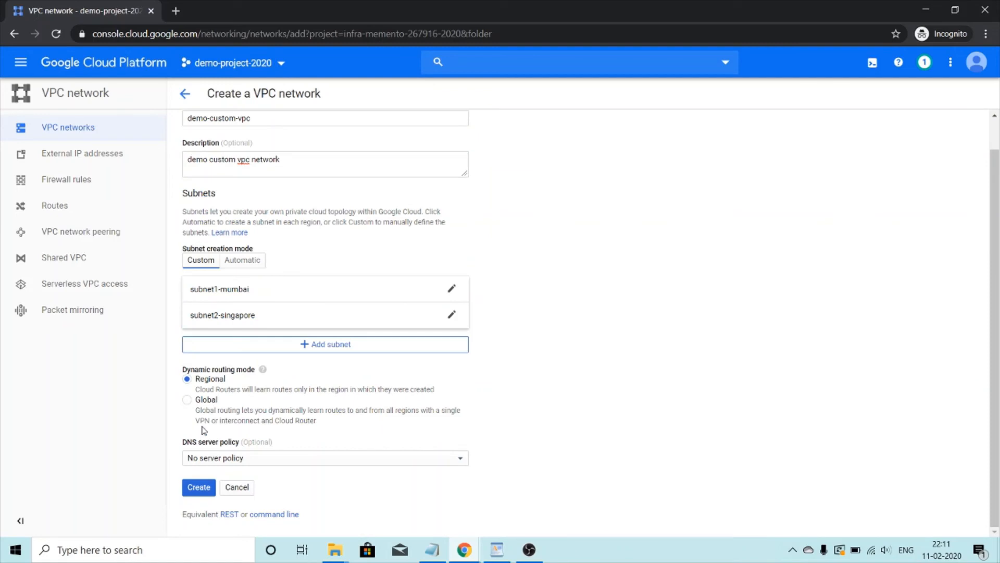
{"action": "mouse_move", "coordinate": [649, 294]}
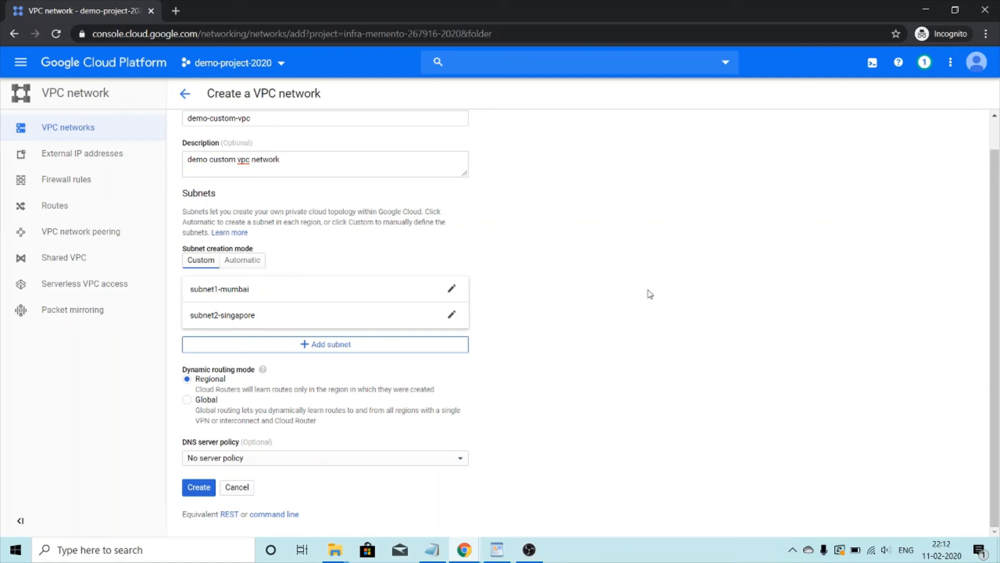
{"action": "mouse_move", "coordinate": [280, 430]}
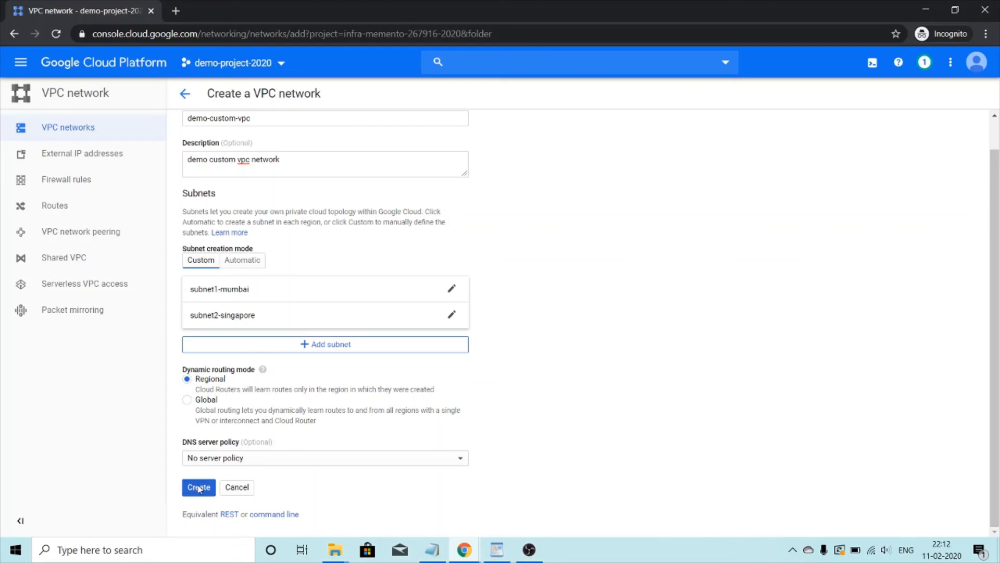
Create the demo-custom-vpc network so it lists with its 2 custom subnets.
{"action": "left_click", "coordinate": [198, 487]}
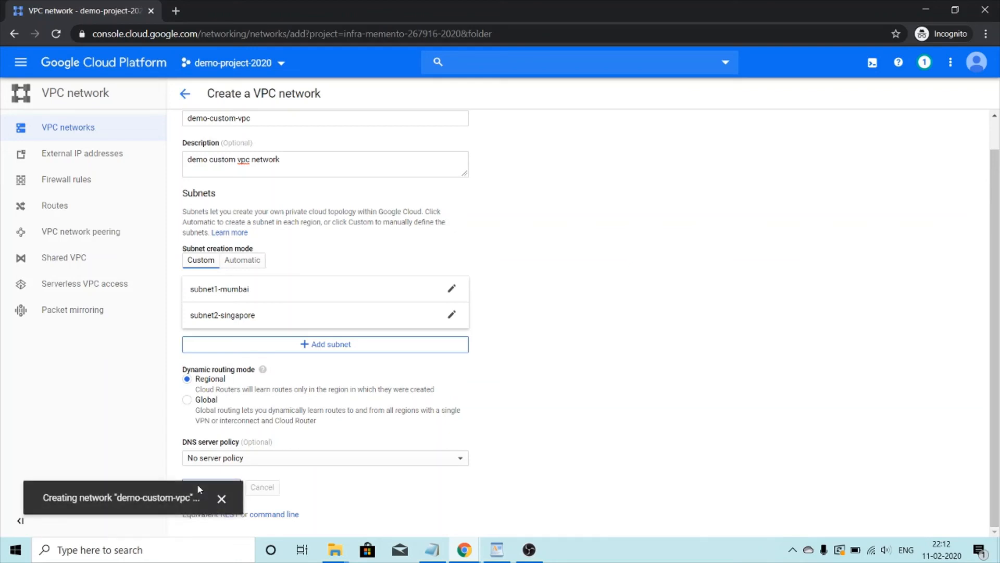
{"action": "left_click", "coordinate": [210, 486]}
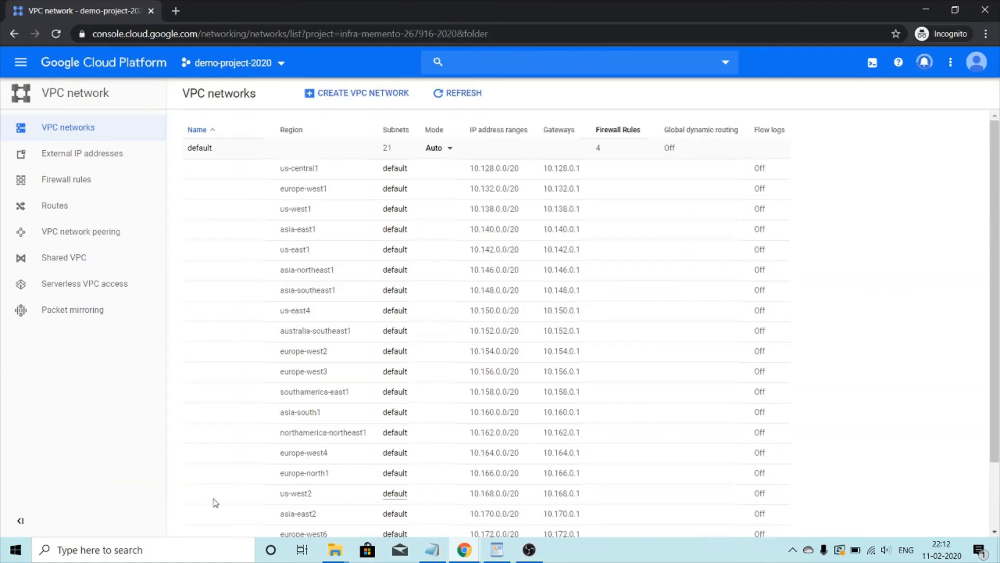
{"action": "scroll", "scroll_direction": "down", "scroll_amount": 3}
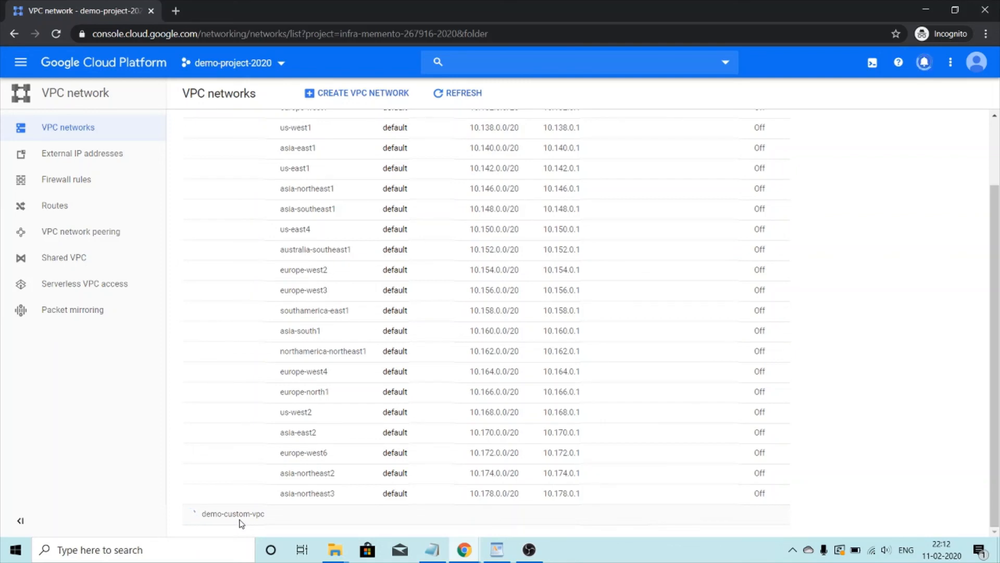
{"action": "left_click", "coordinate": [191, 513]}
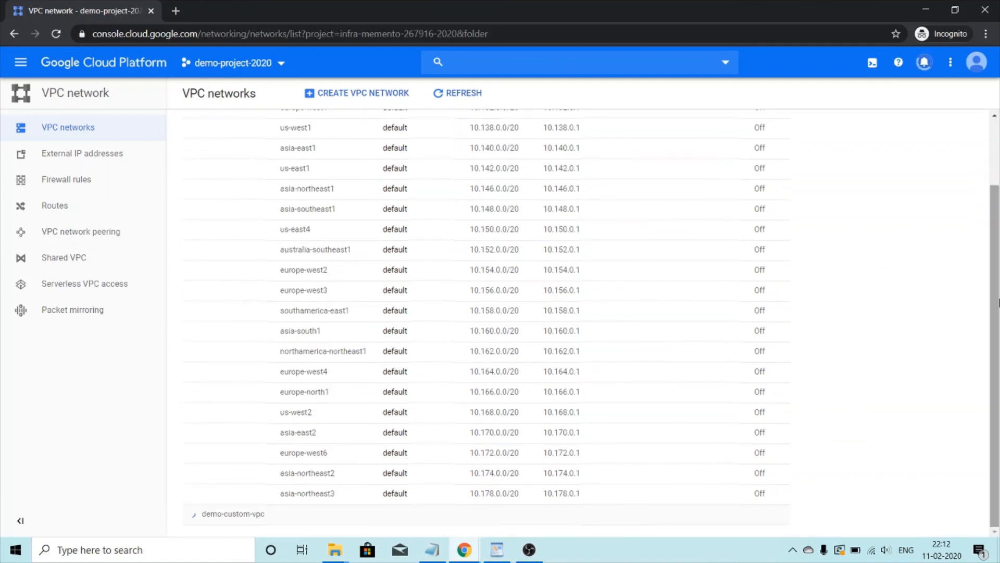
{"action": "left_click", "coordinate": [192, 514]}
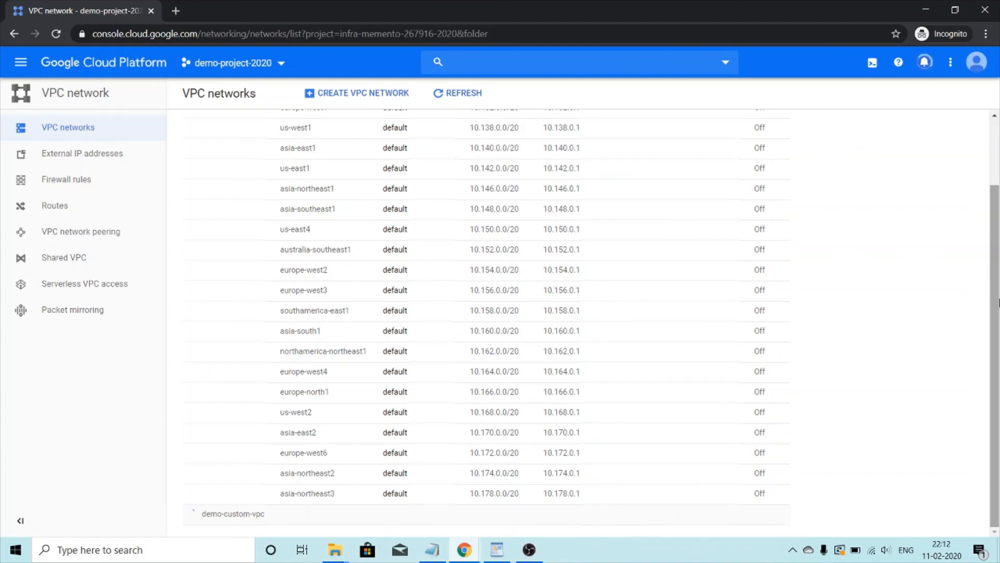
{"action": "left_click", "coordinate": [192, 513]}
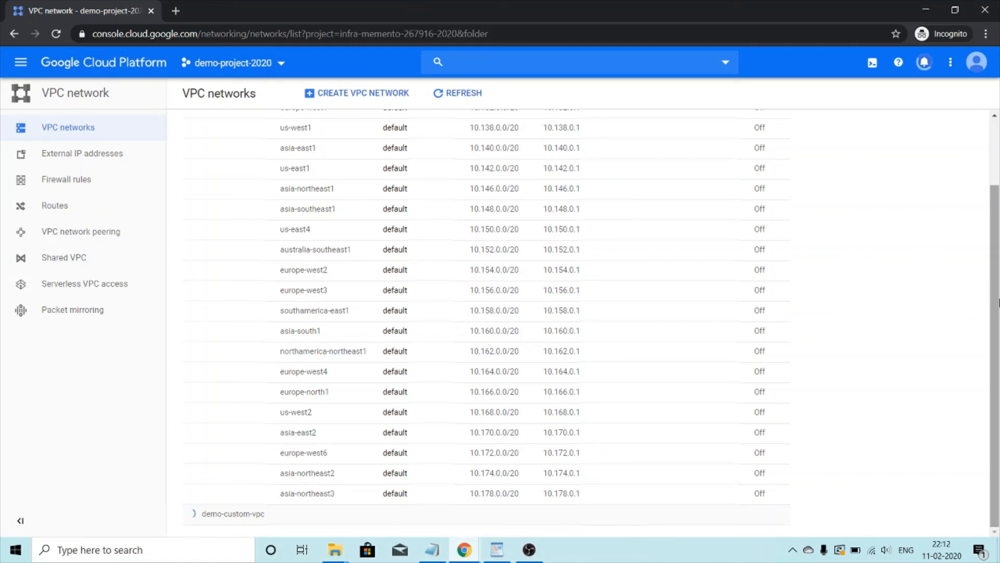
{"action": "left_click", "coordinate": [190, 514]}
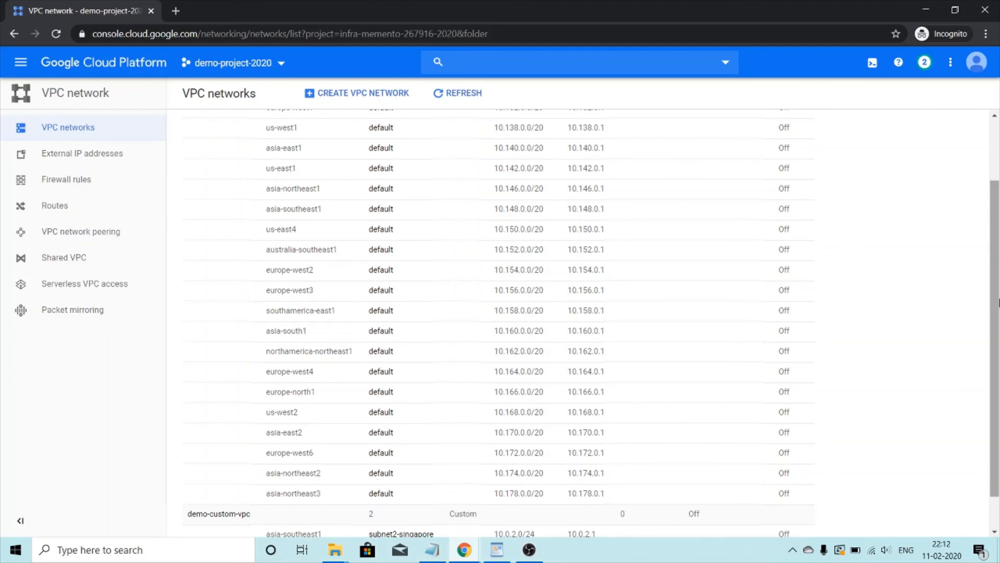
{"action": "scroll", "scroll_direction": "down", "scroll_amount": 3}
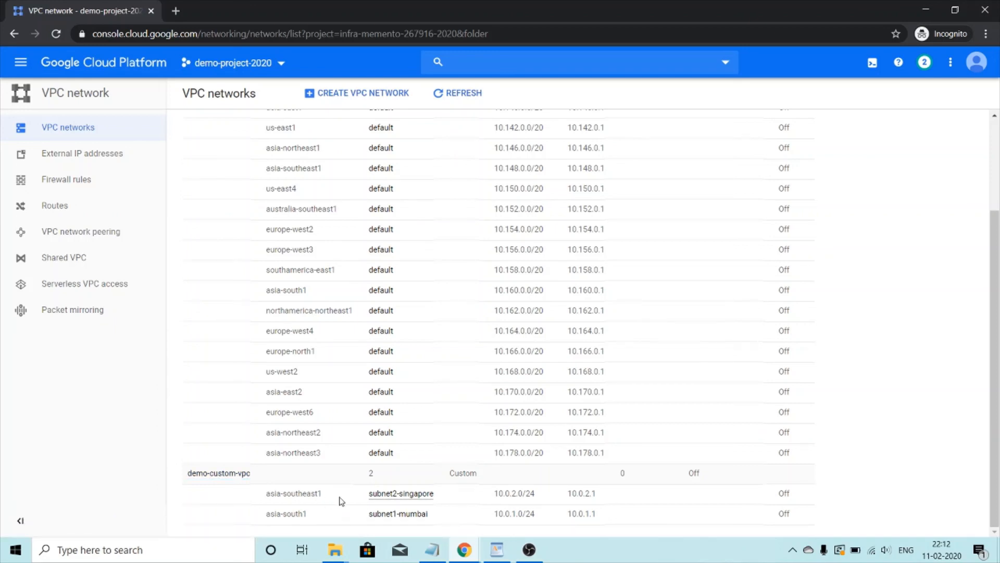
{"action": "mouse_move", "coordinate": [390, 509]}
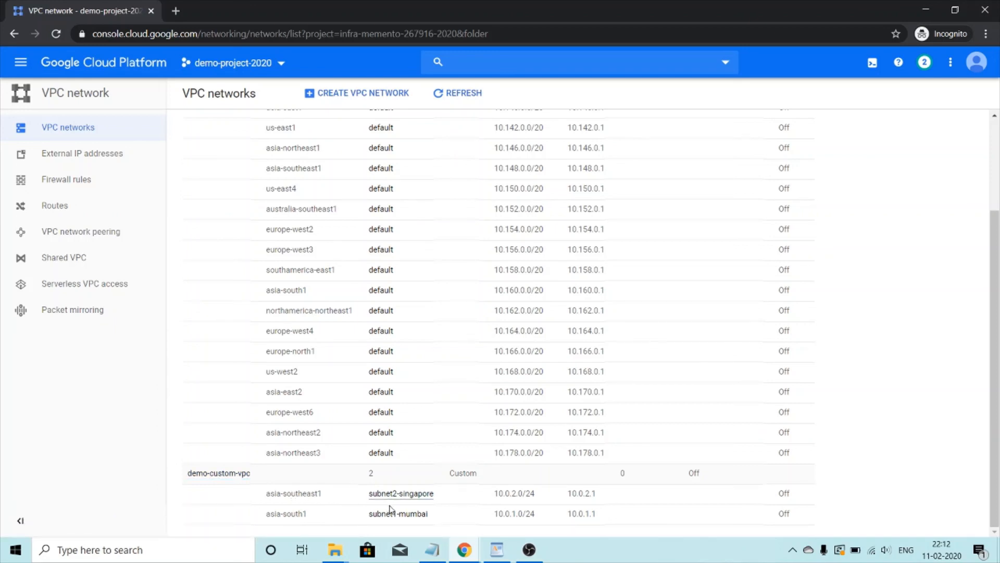
{"action": "mouse_move", "coordinate": [398, 513]}
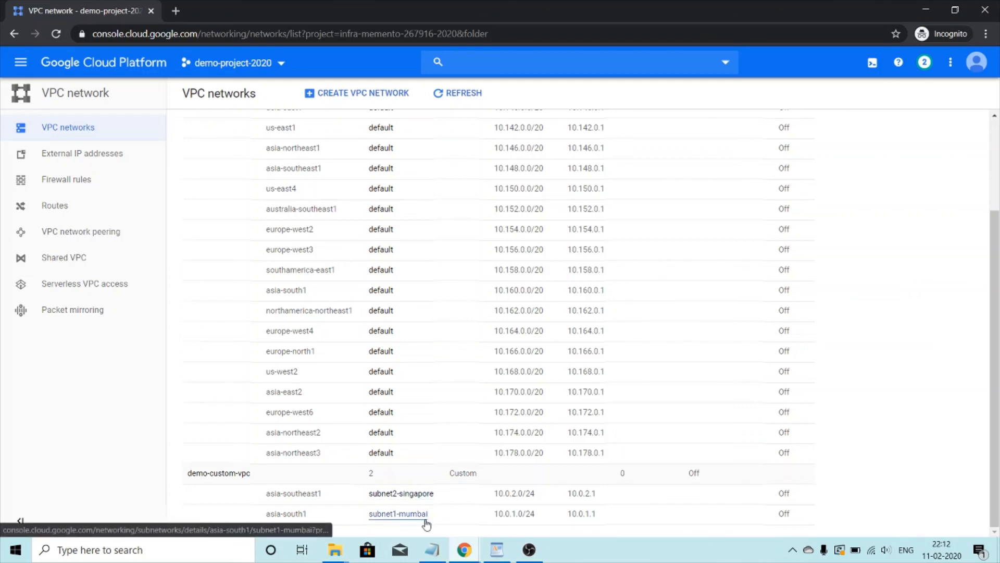
{"action": "mouse_move", "coordinate": [400, 493]}
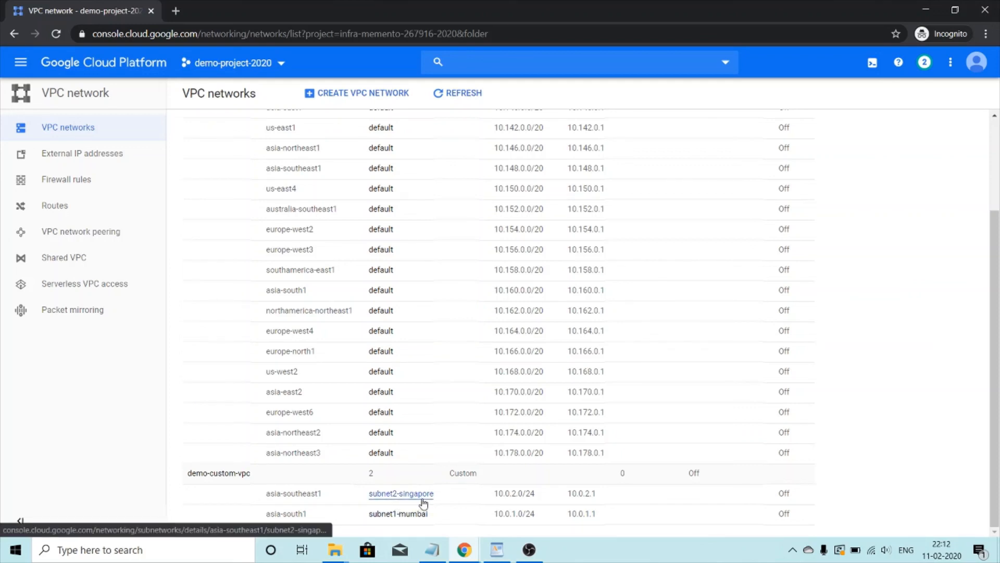
{"action": "mouse_move", "coordinate": [768, 448]}
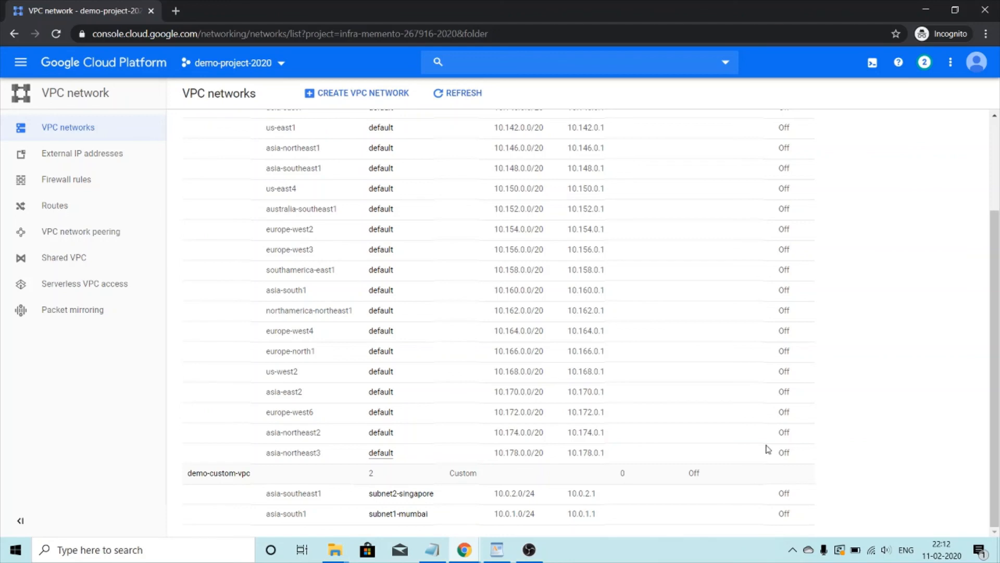